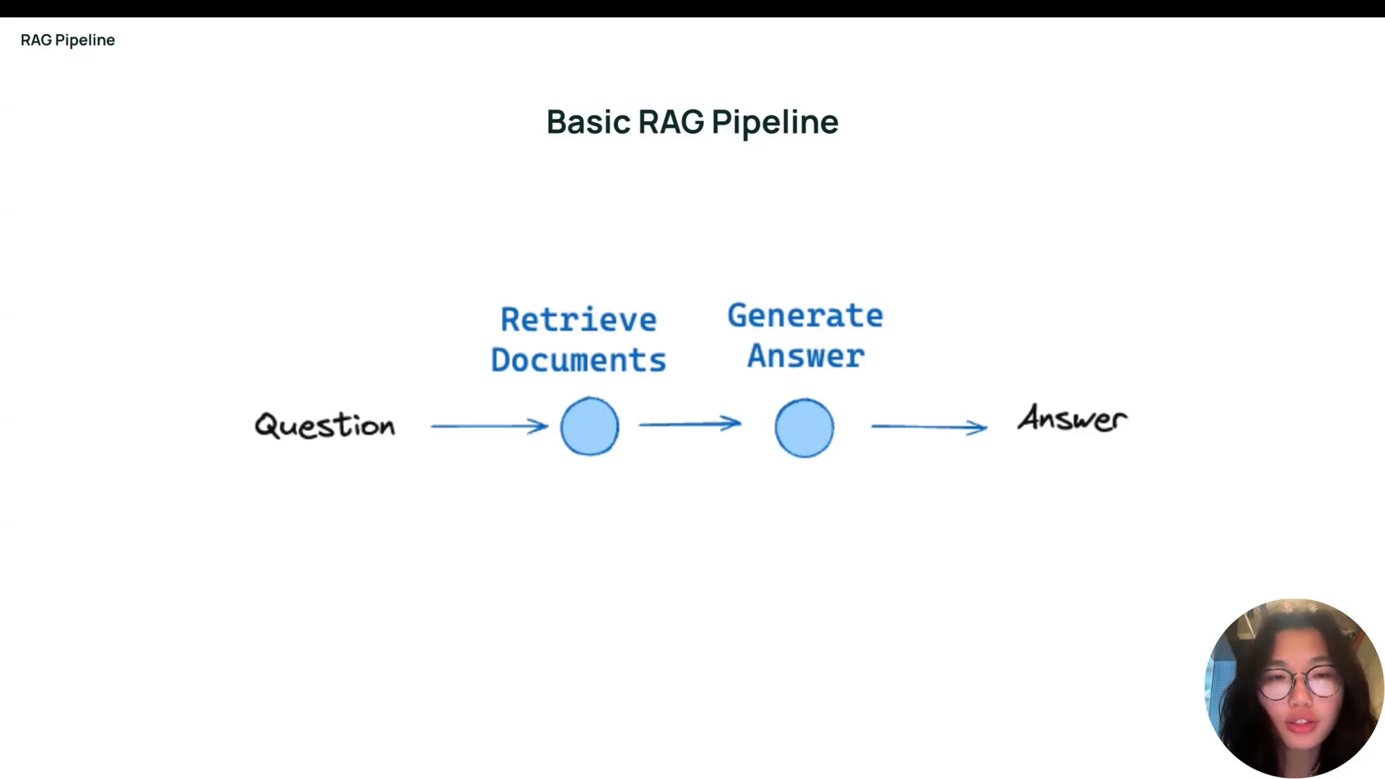
# Step: Enter the human message "What was the Warrior's record last year?" in the Input panel
pyautogui.press('right')
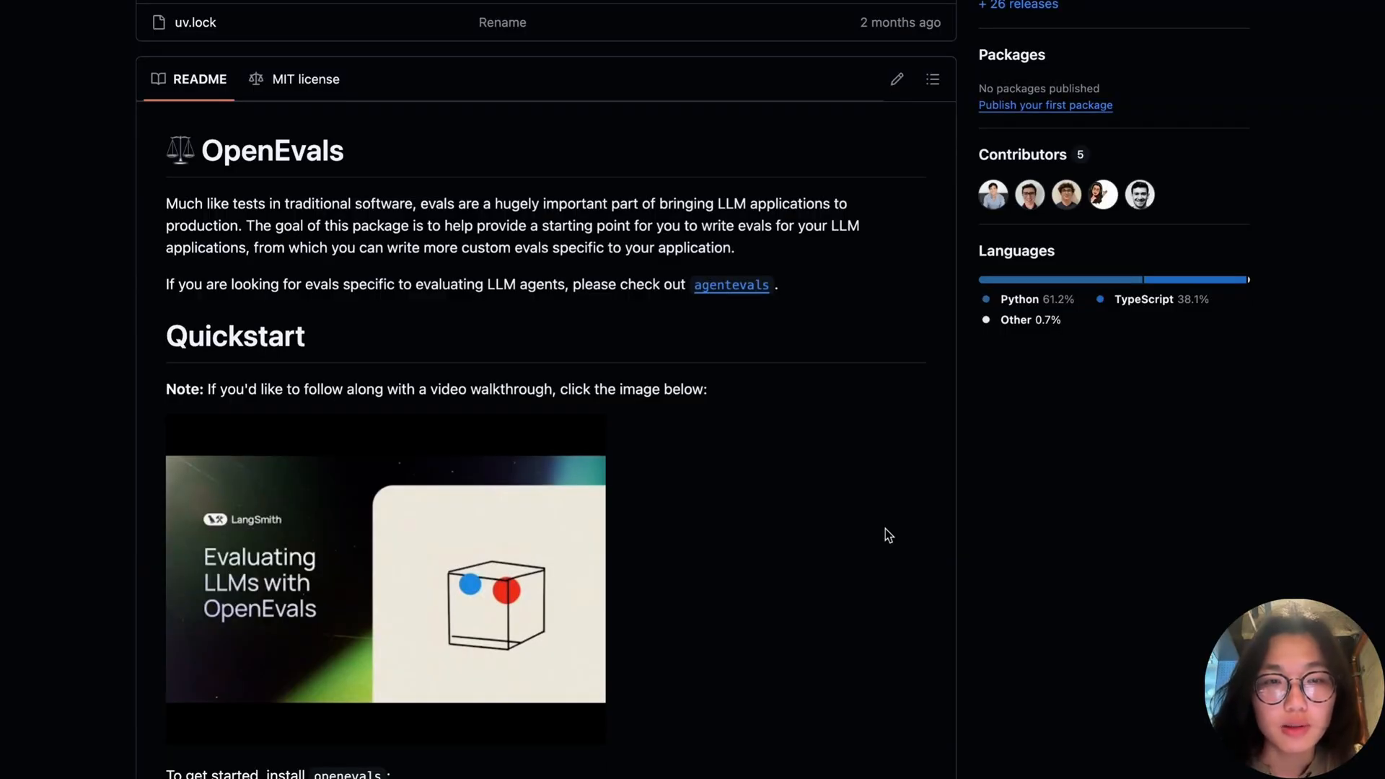
pyautogui.scroll(-3)
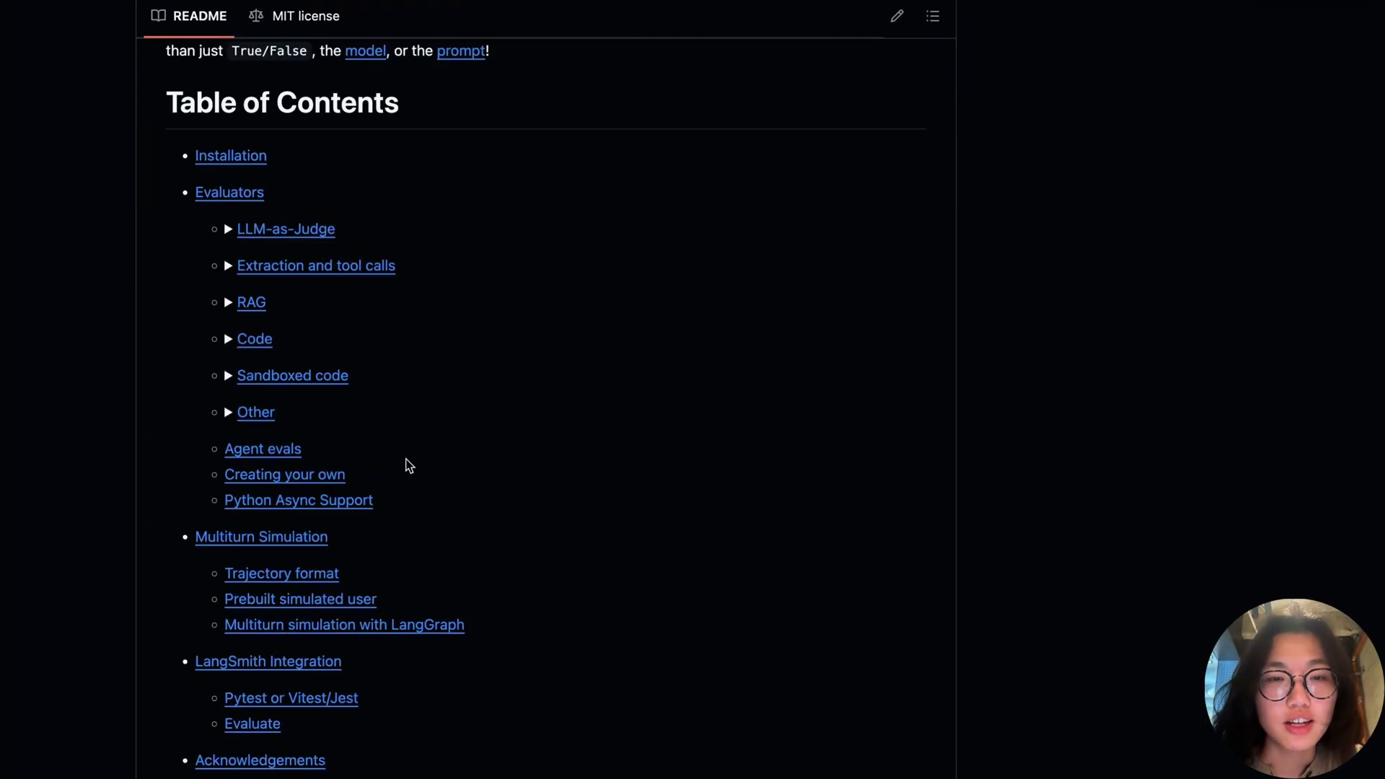
pyautogui.moveTo(285, 229)
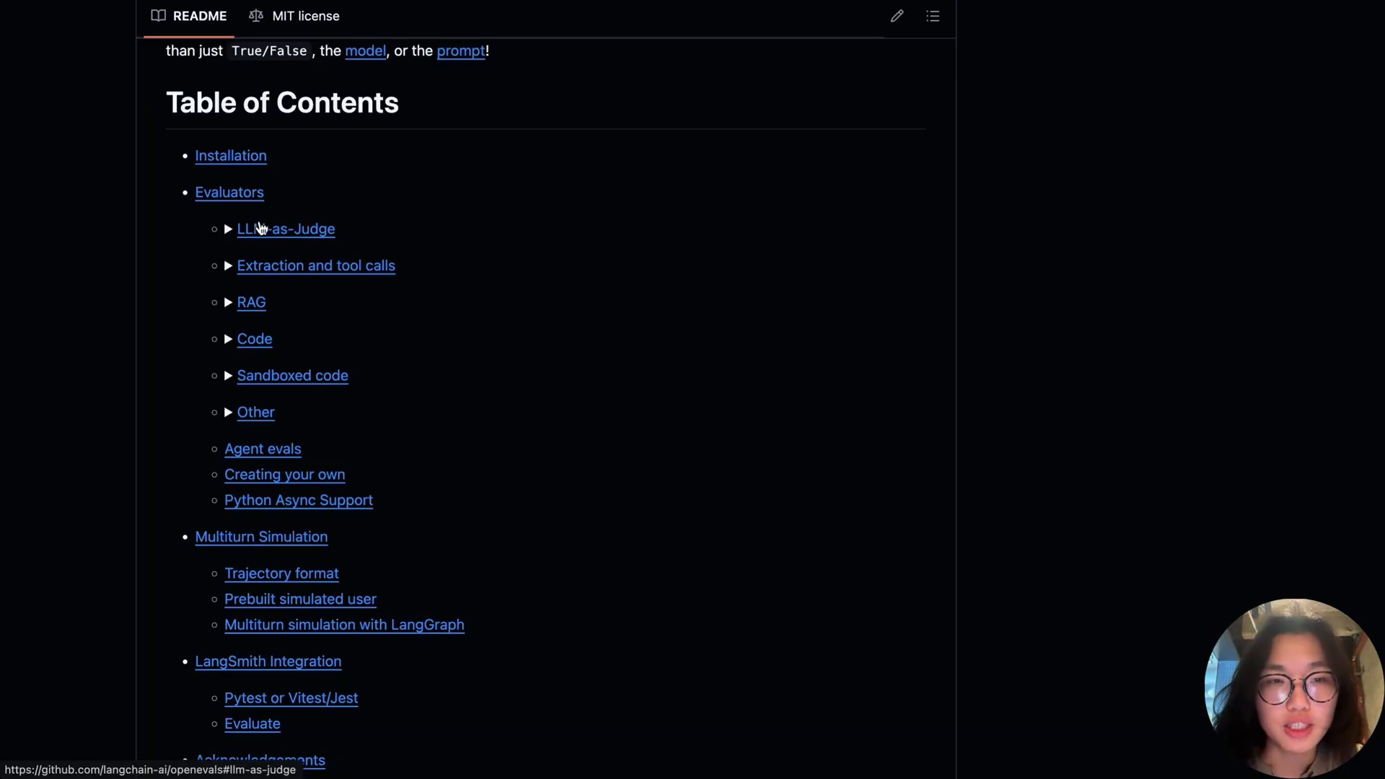
pyautogui.moveTo(257, 319)
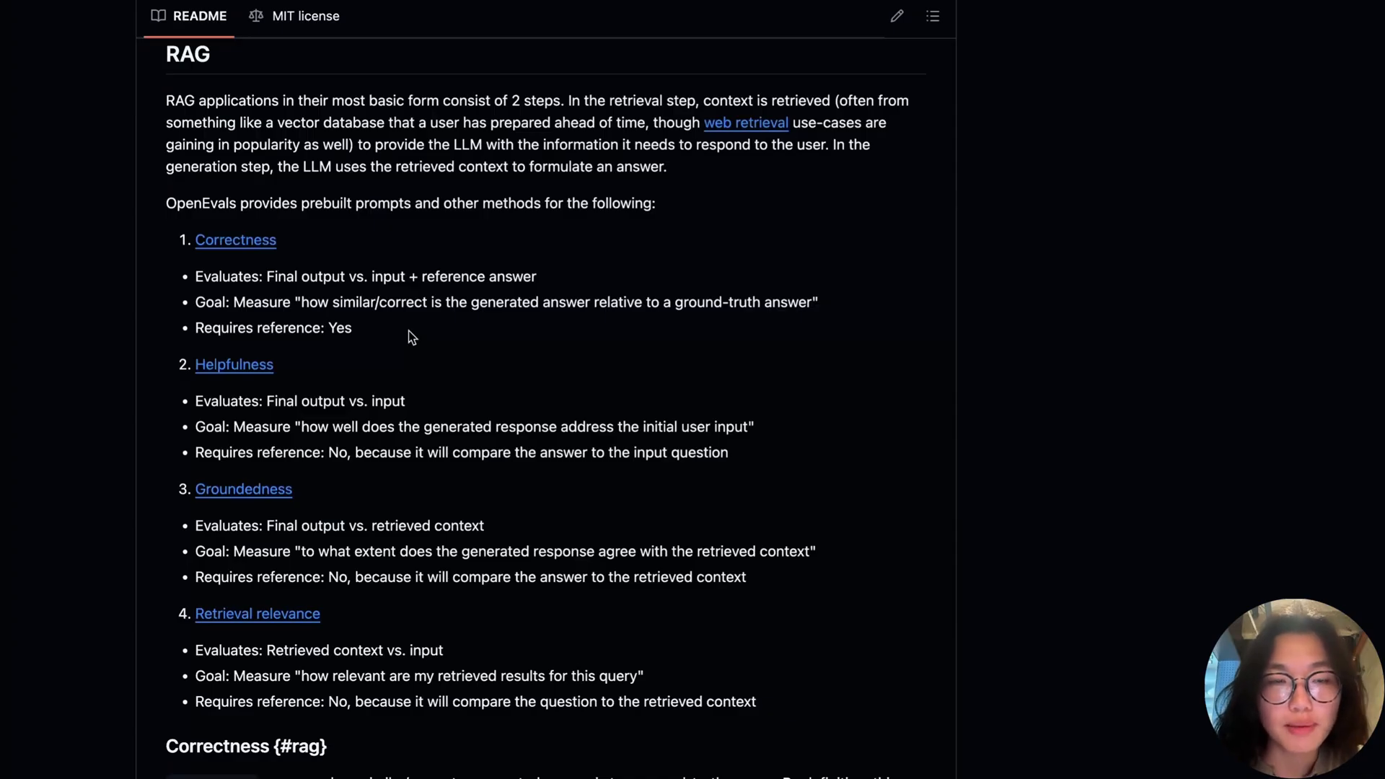
pyautogui.moveTo(269, 239)
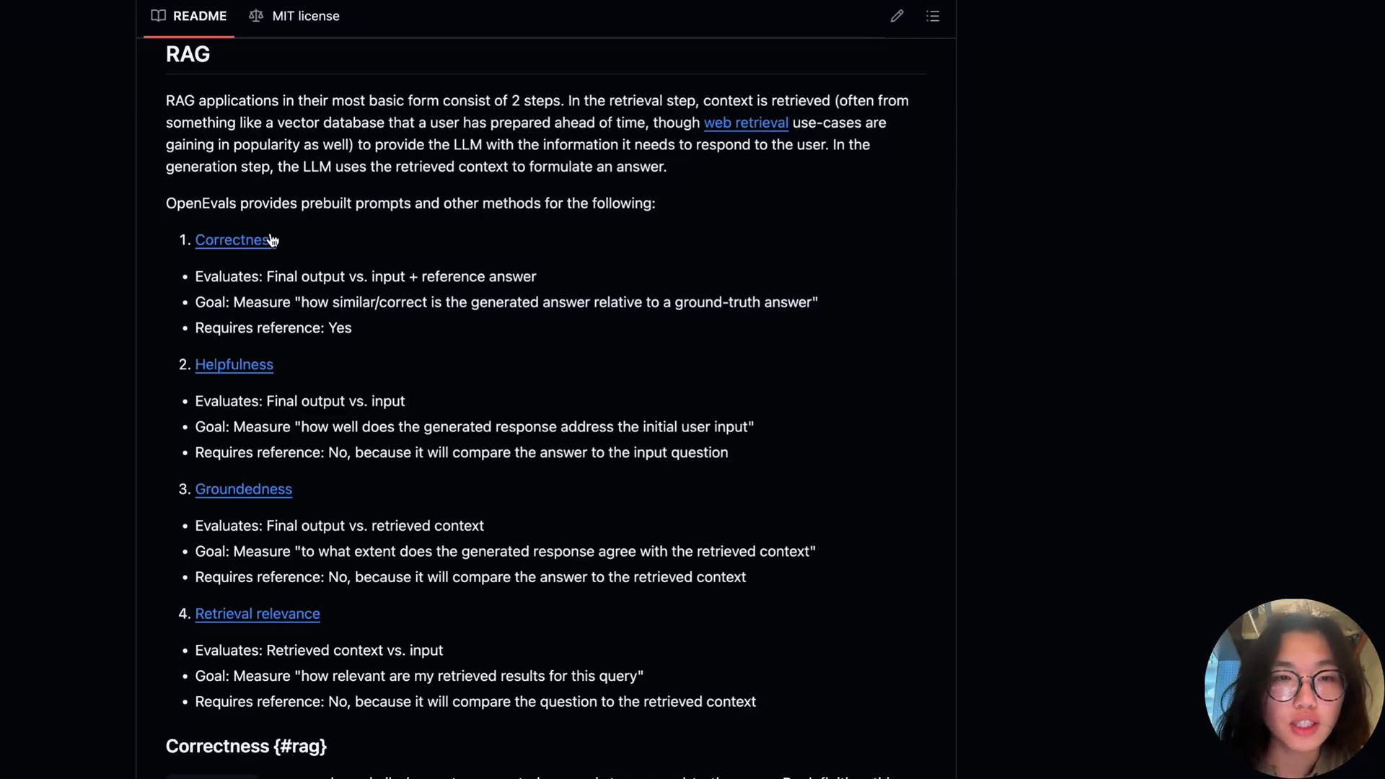
pyautogui.moveTo(283, 196)
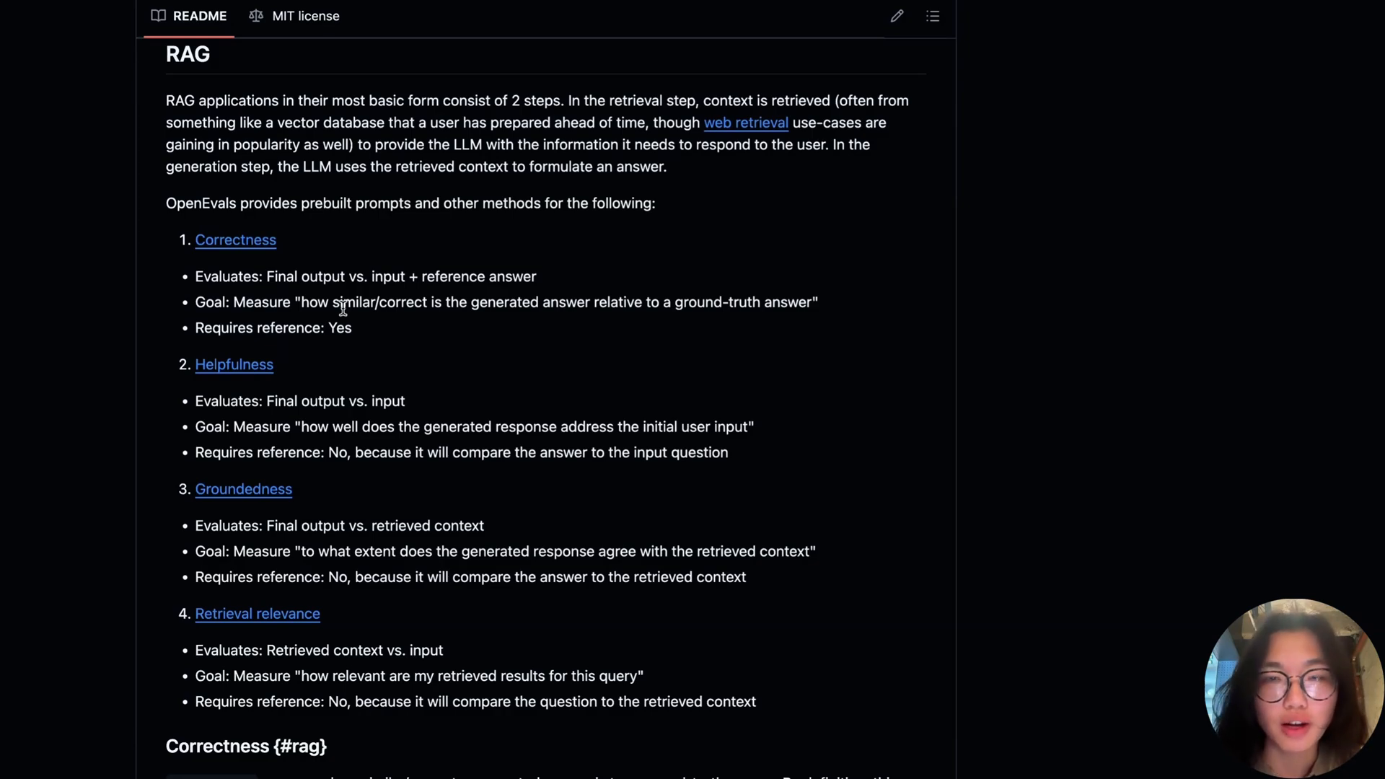
pyautogui.moveTo(359, 370)
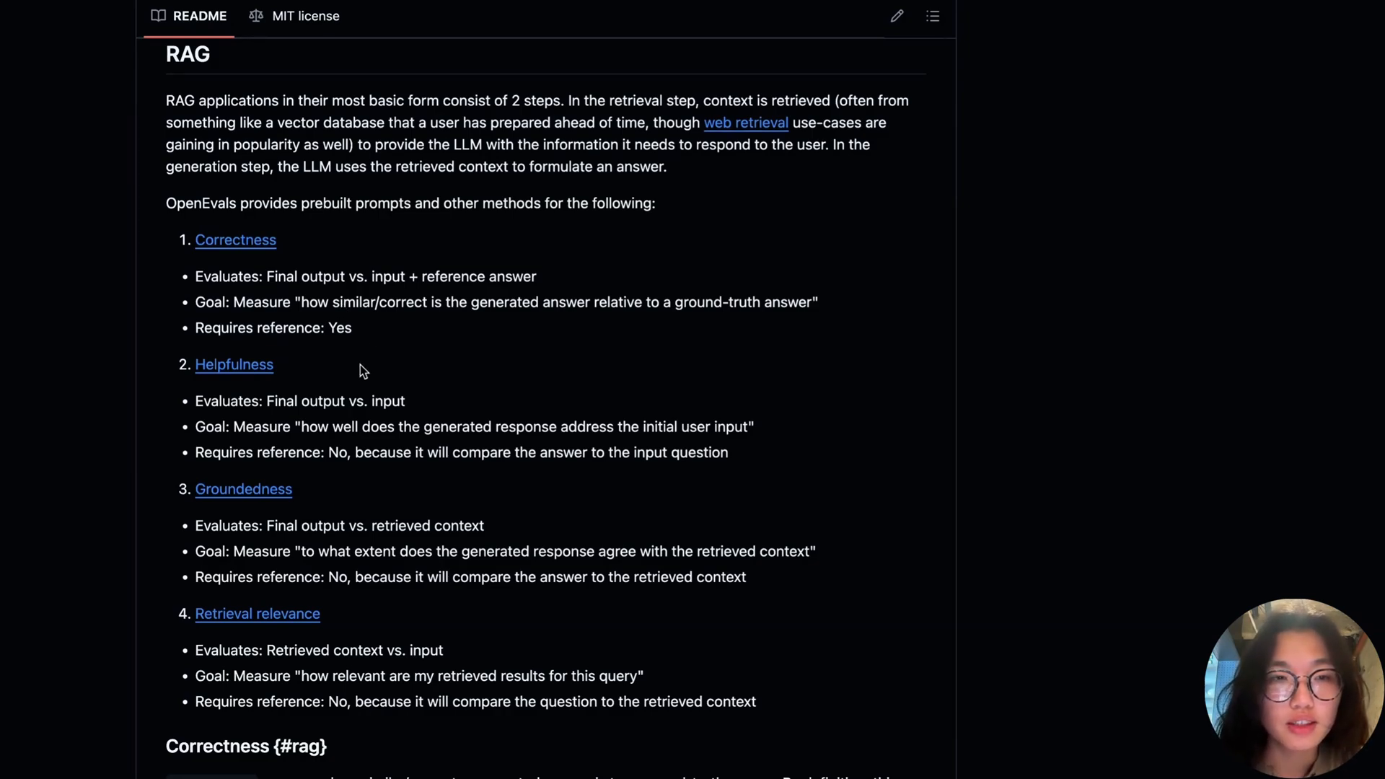
pyautogui.moveTo(439, 394)
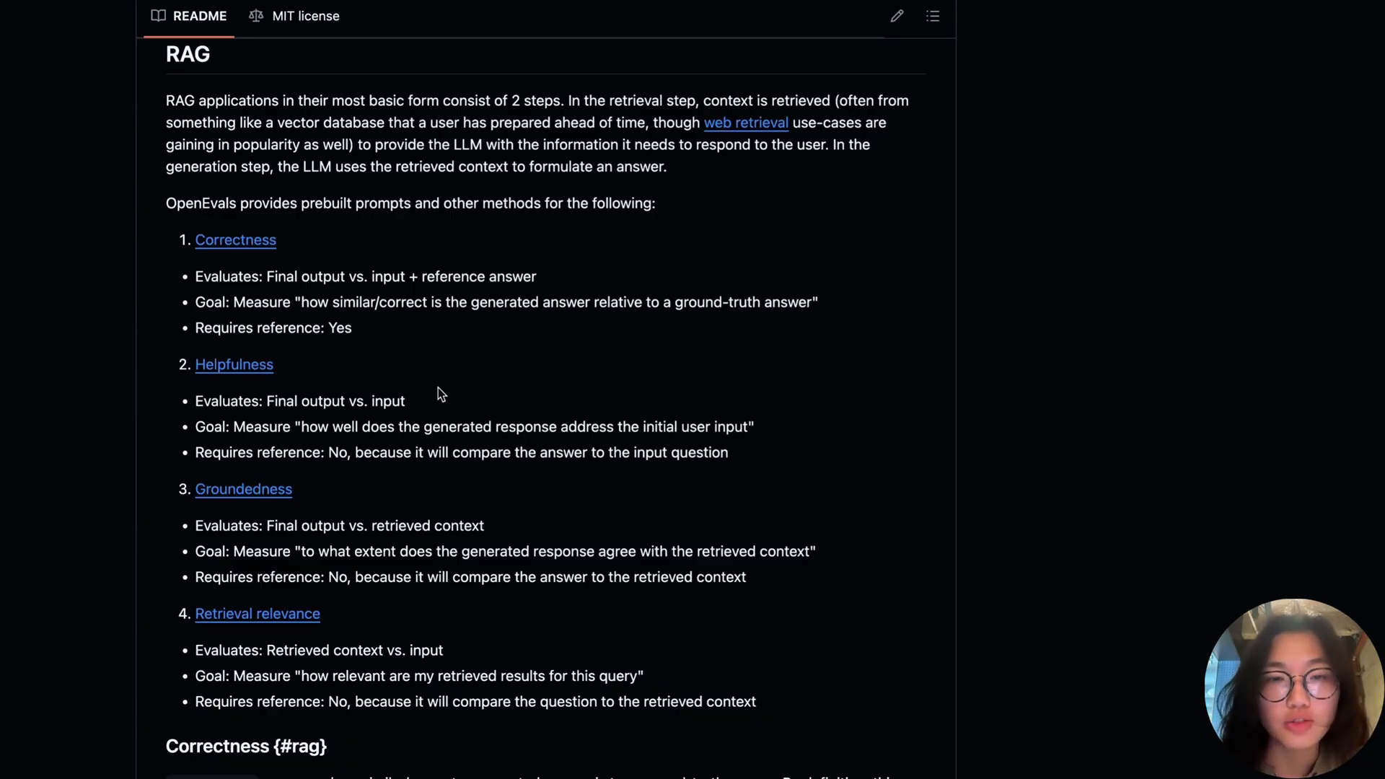
pyautogui.moveTo(511, 451)
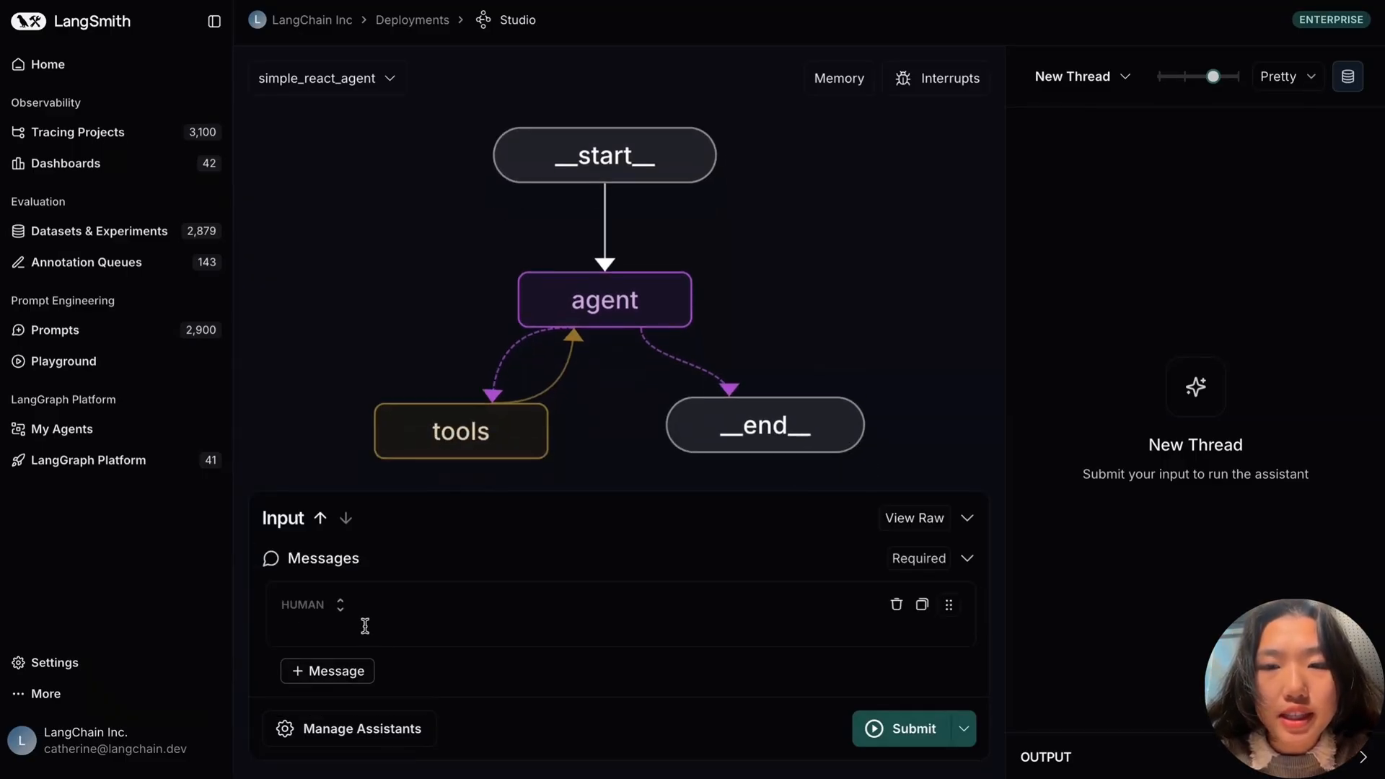
pyautogui.write("What was the Warrior's record last year?")
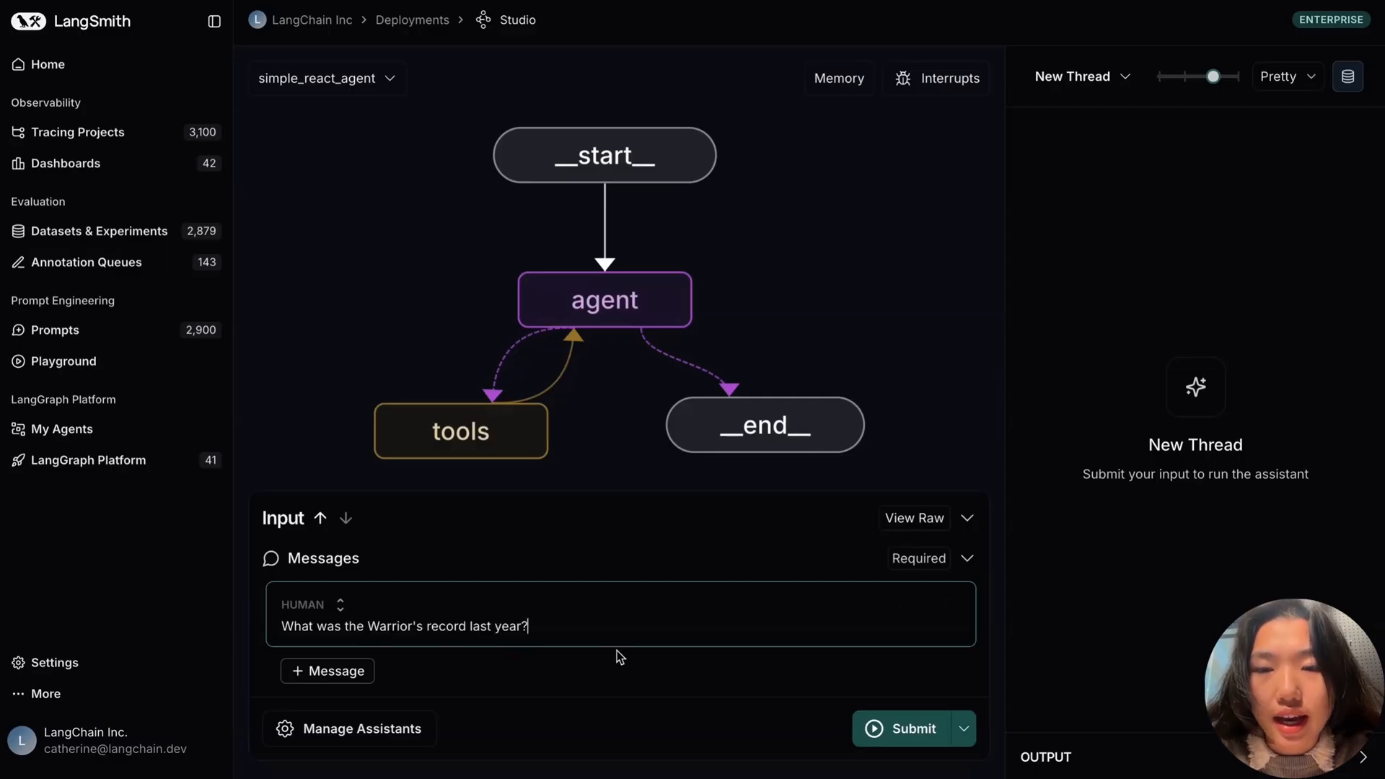
pyautogui.moveTo(754, 652)
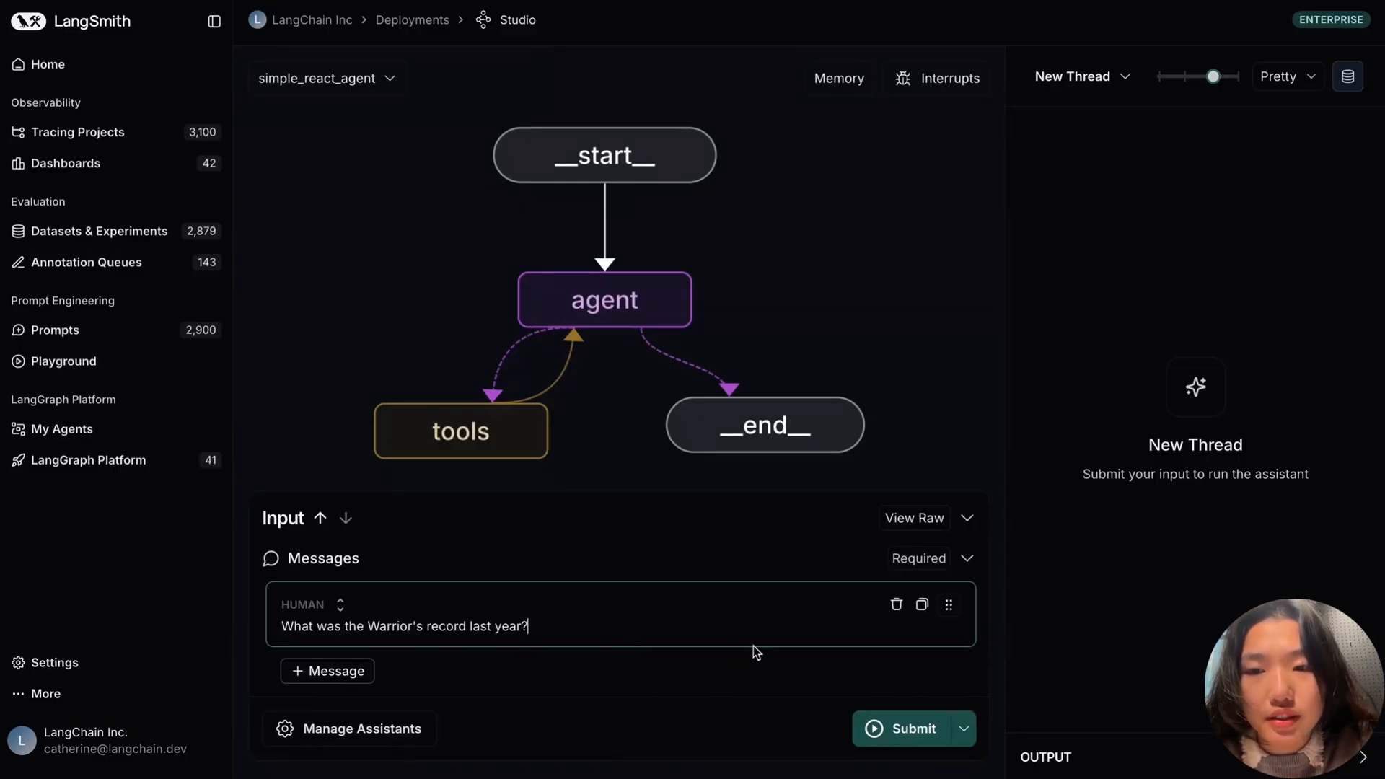
pyautogui.click(913, 728)
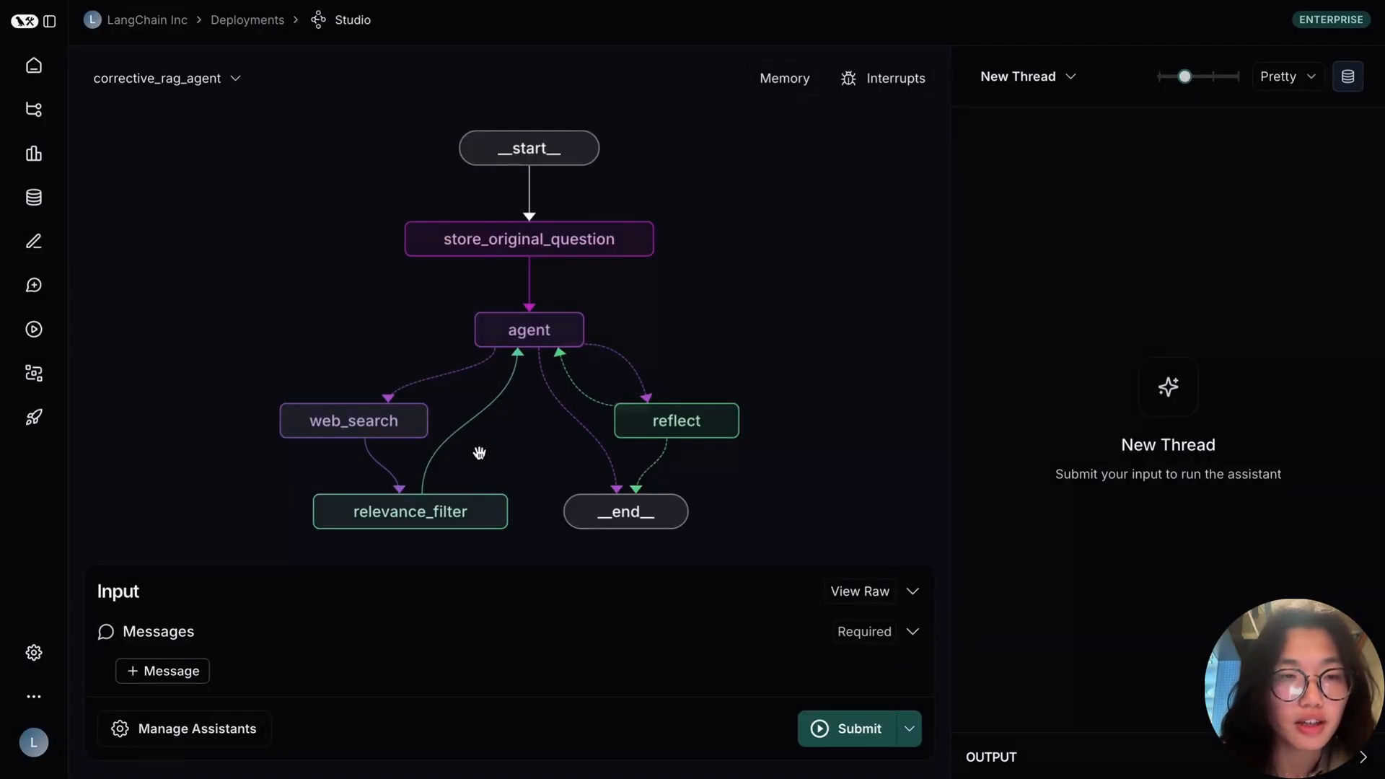
pyautogui.moveTo(408, 474)
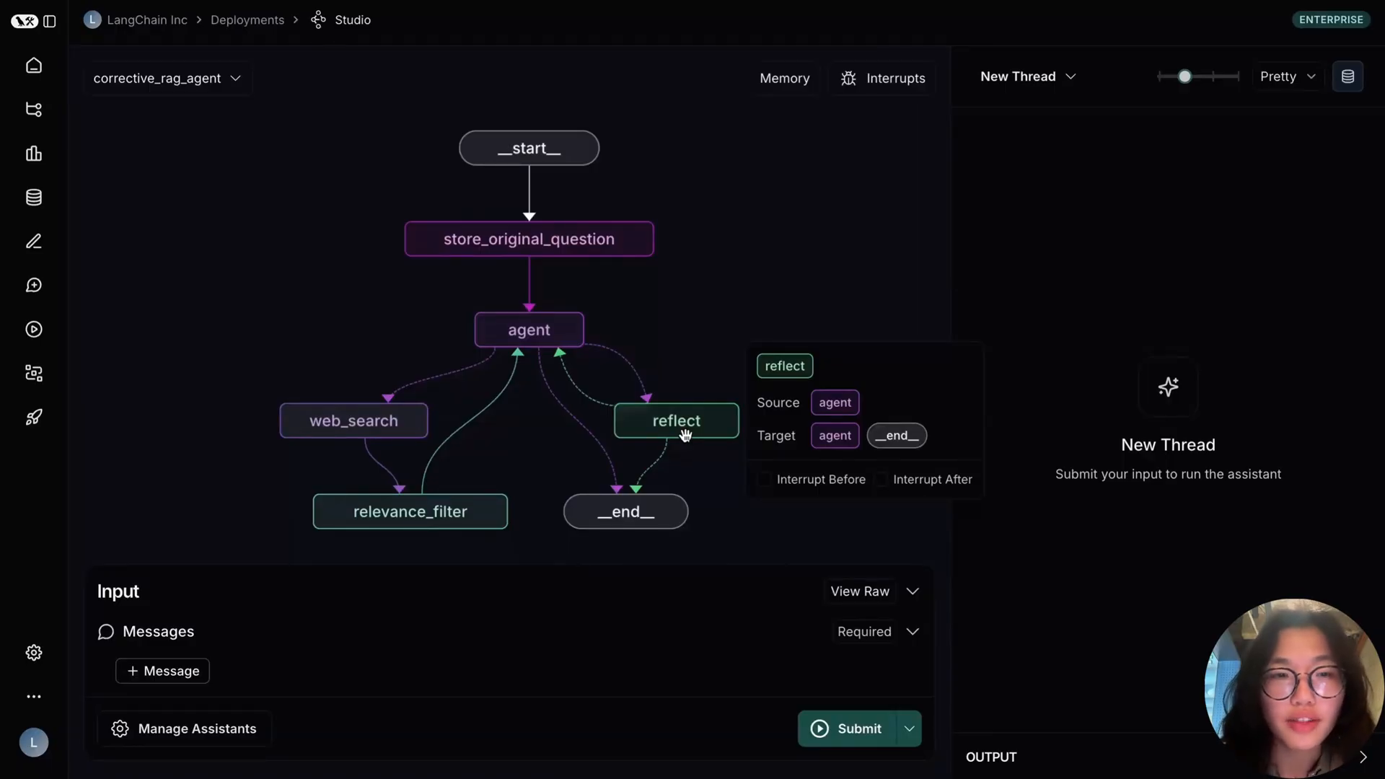
pyautogui.moveTo(568, 380)
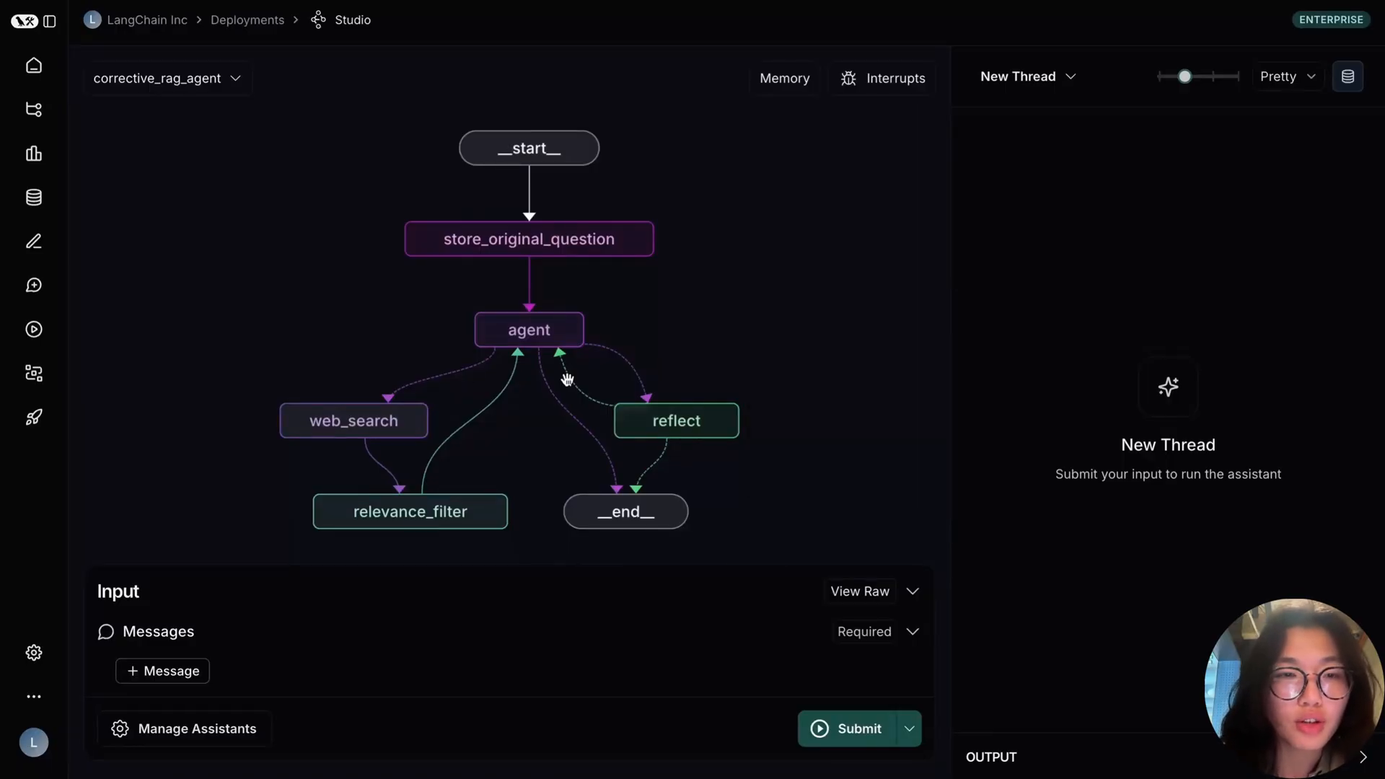
pyautogui.moveTo(571, 376)
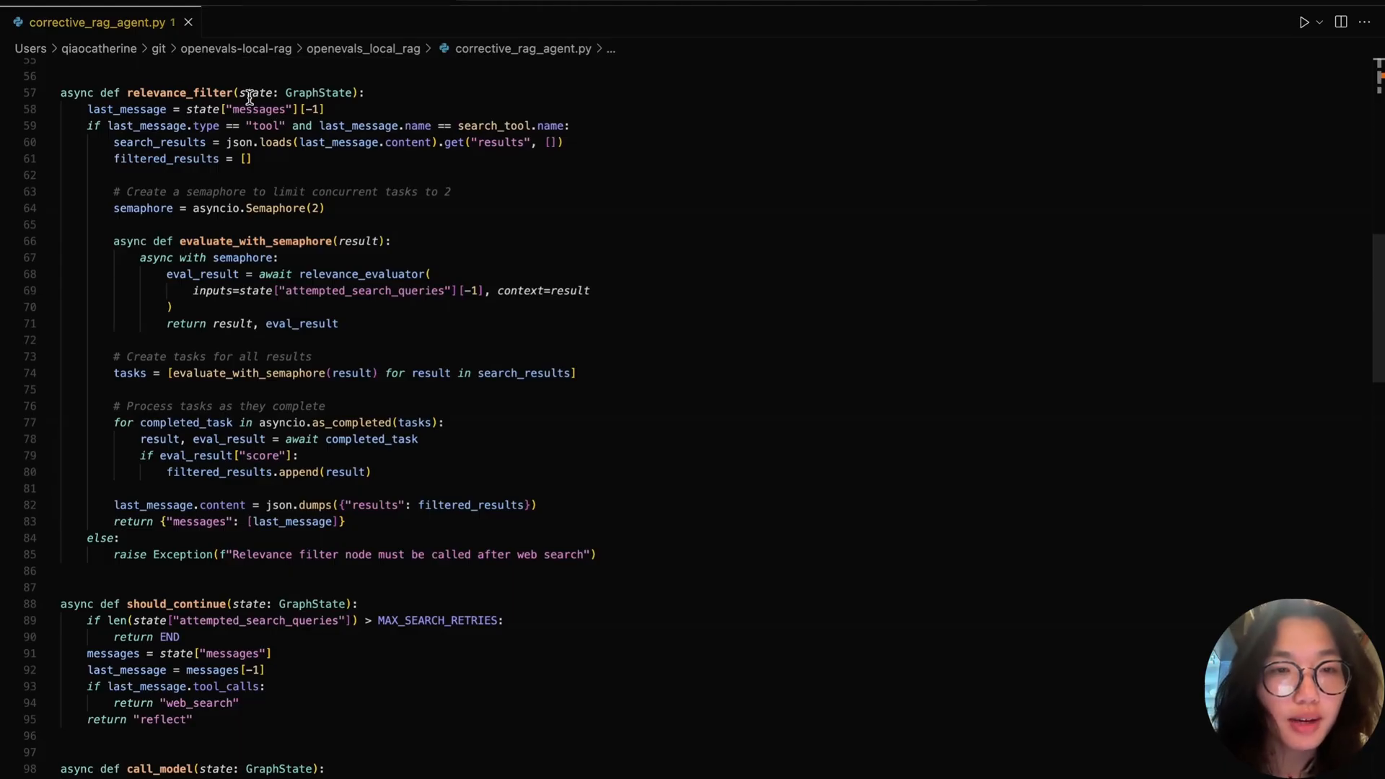
pyautogui.moveTo(255, 92)
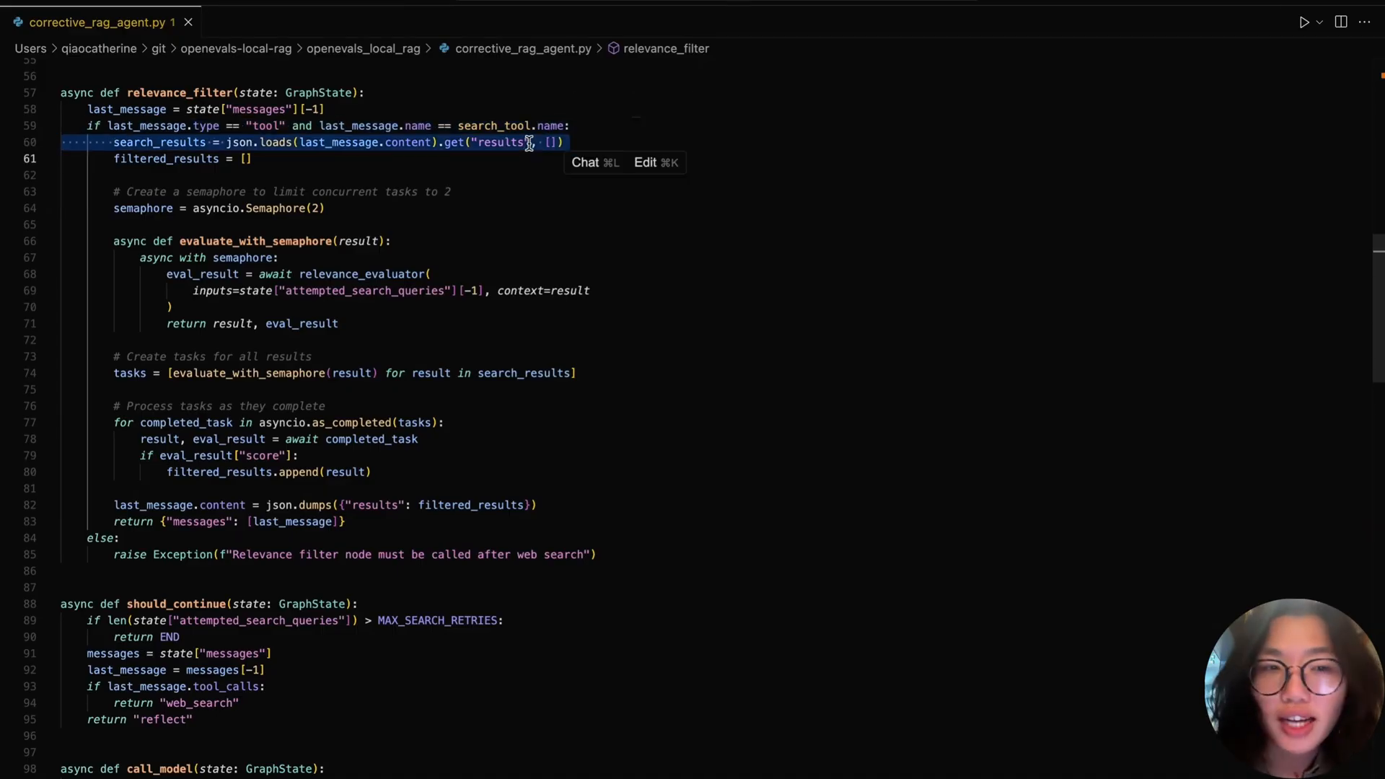
pyautogui.click(251, 159)
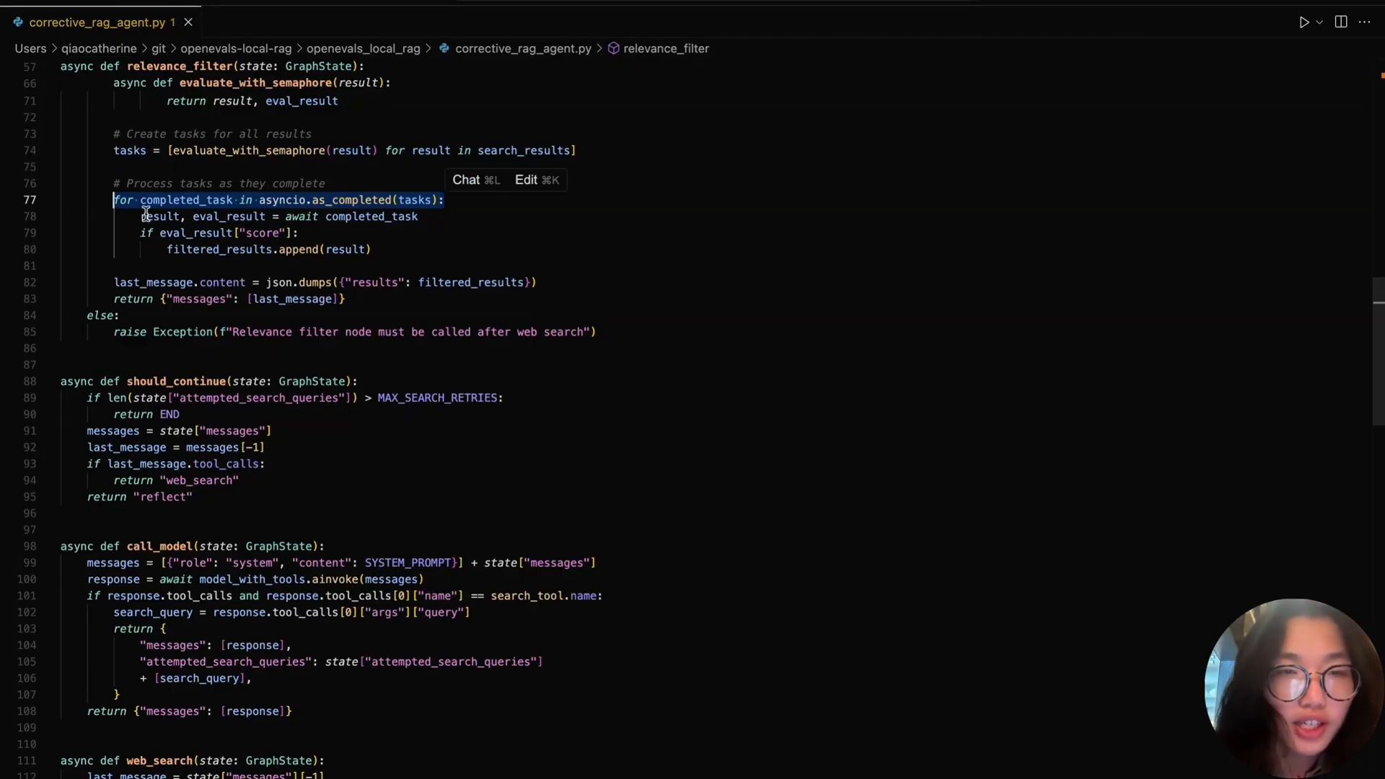
pyautogui.click(219, 232)
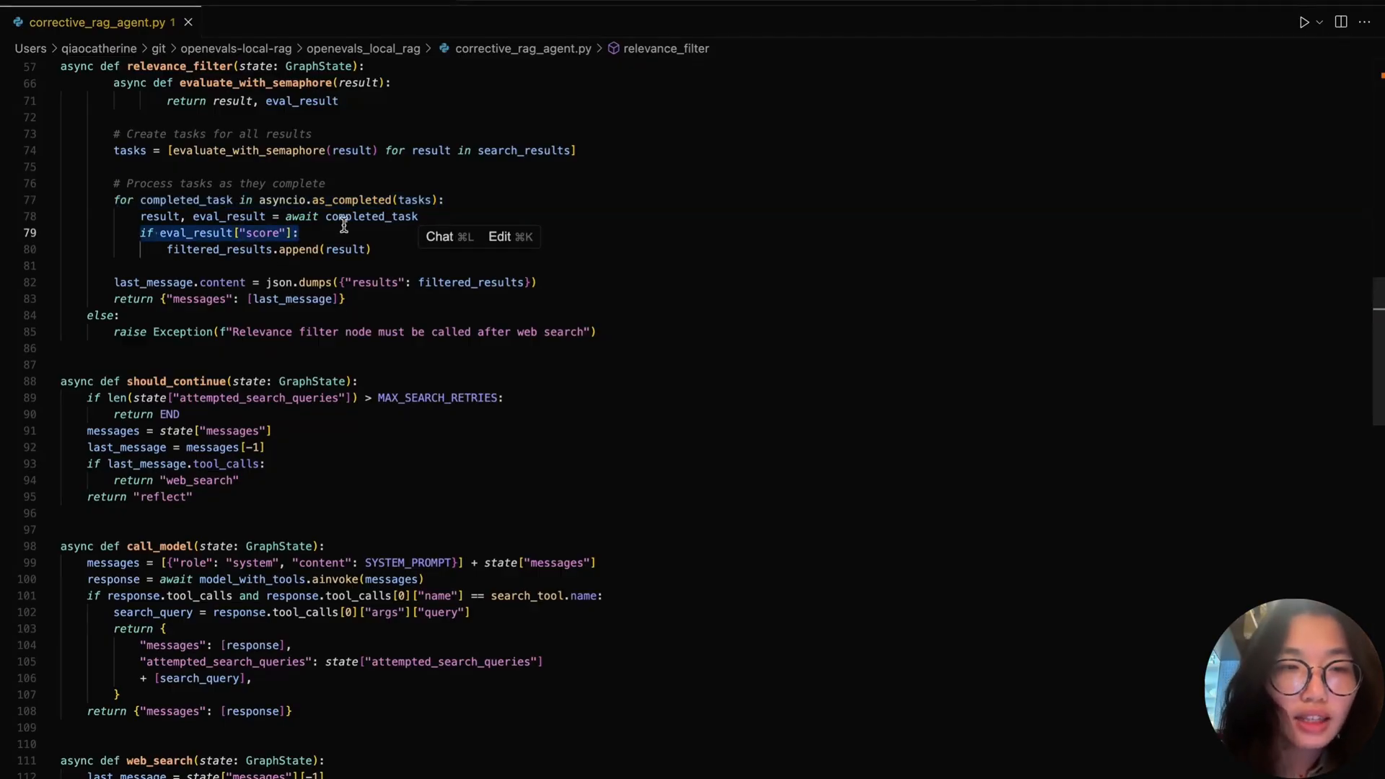
pyautogui.click(370, 248)
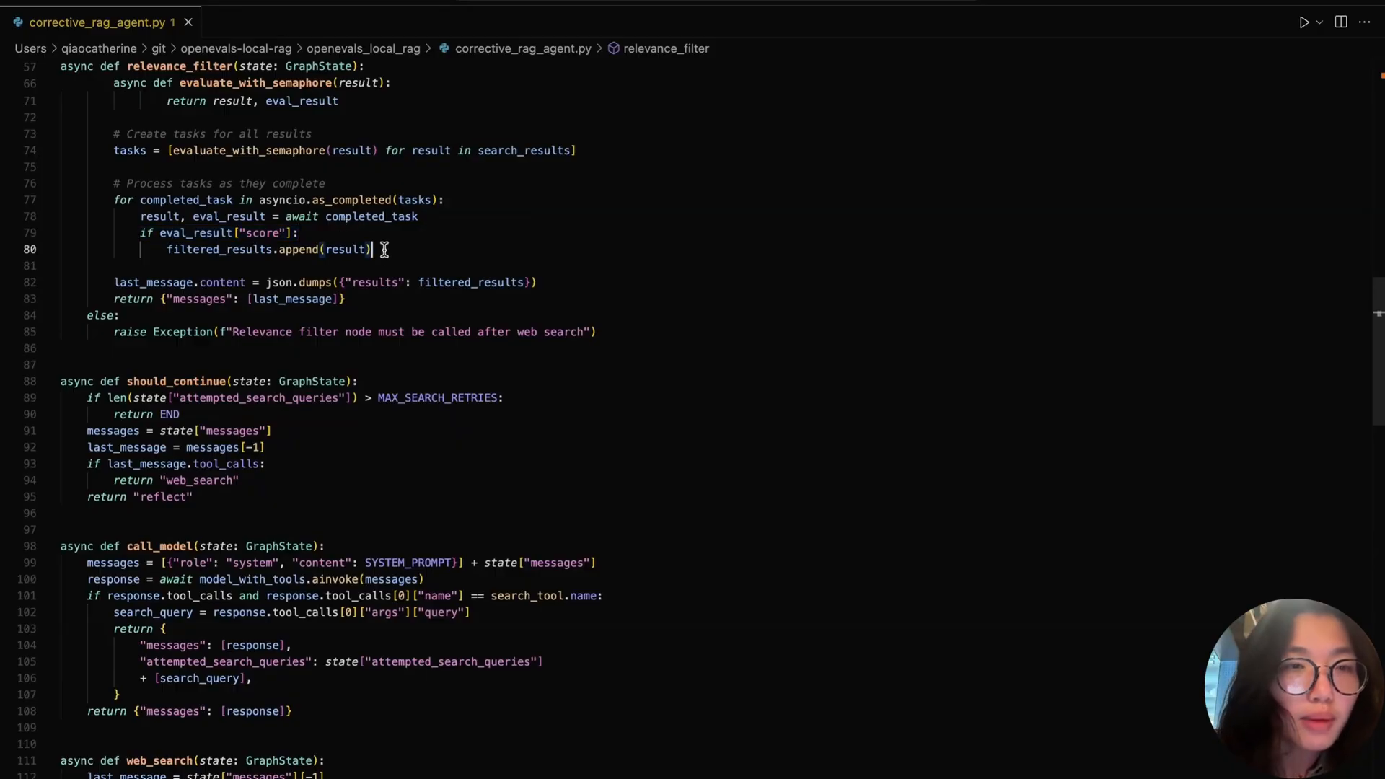
pyautogui.doubleClick(265, 250)
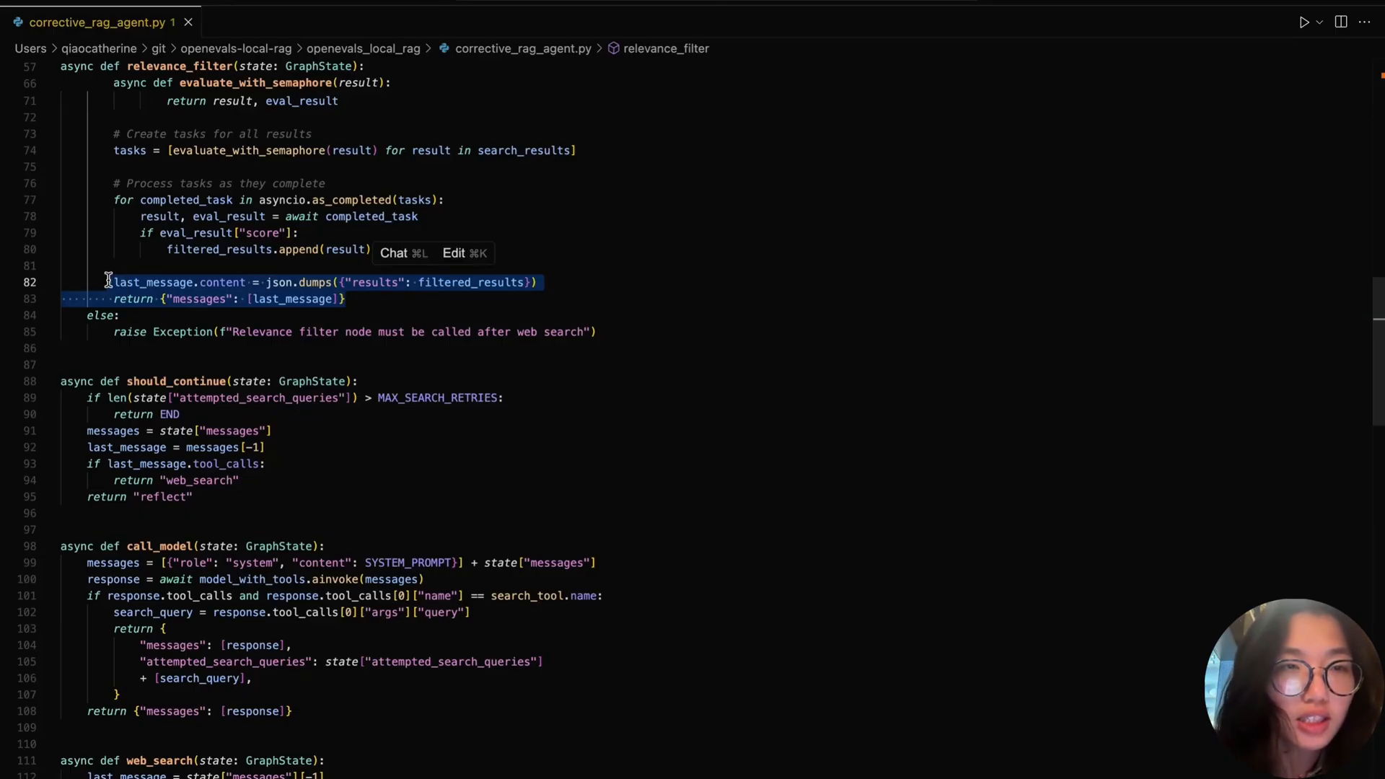
pyautogui.scroll(-3)
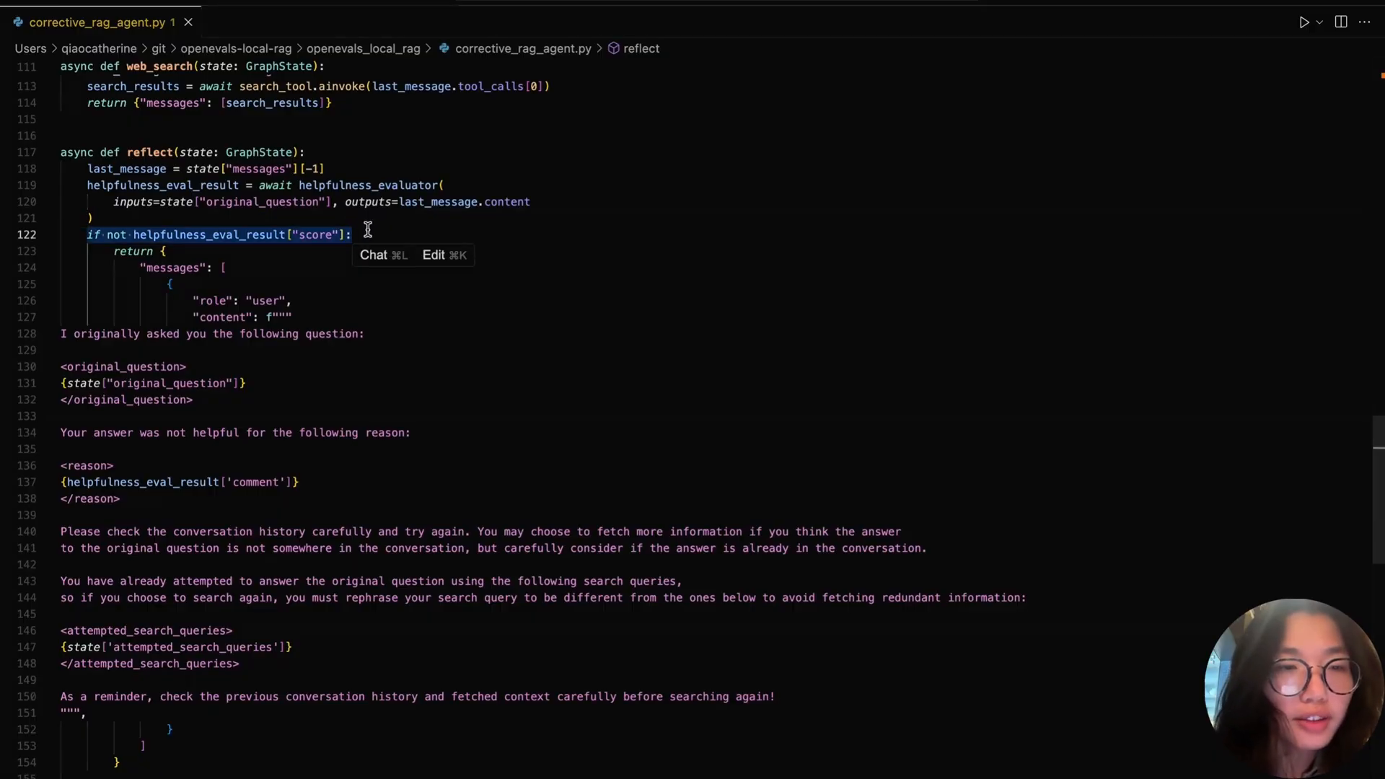
pyautogui.scroll(-3)
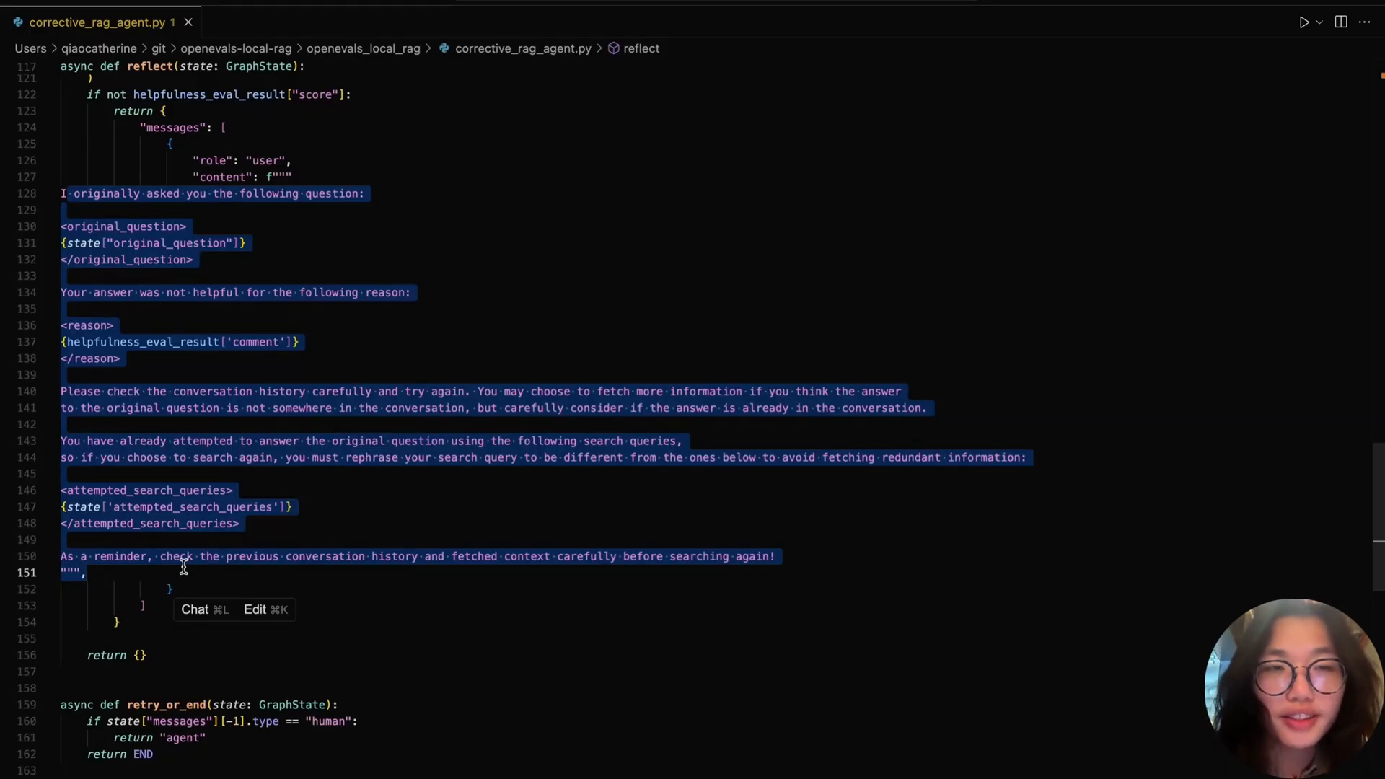
# Step: Ask the corrective RAG agent "What was the Warrior's record last year?" and run it to the 46-36 answer
pyautogui.click(238, 522)
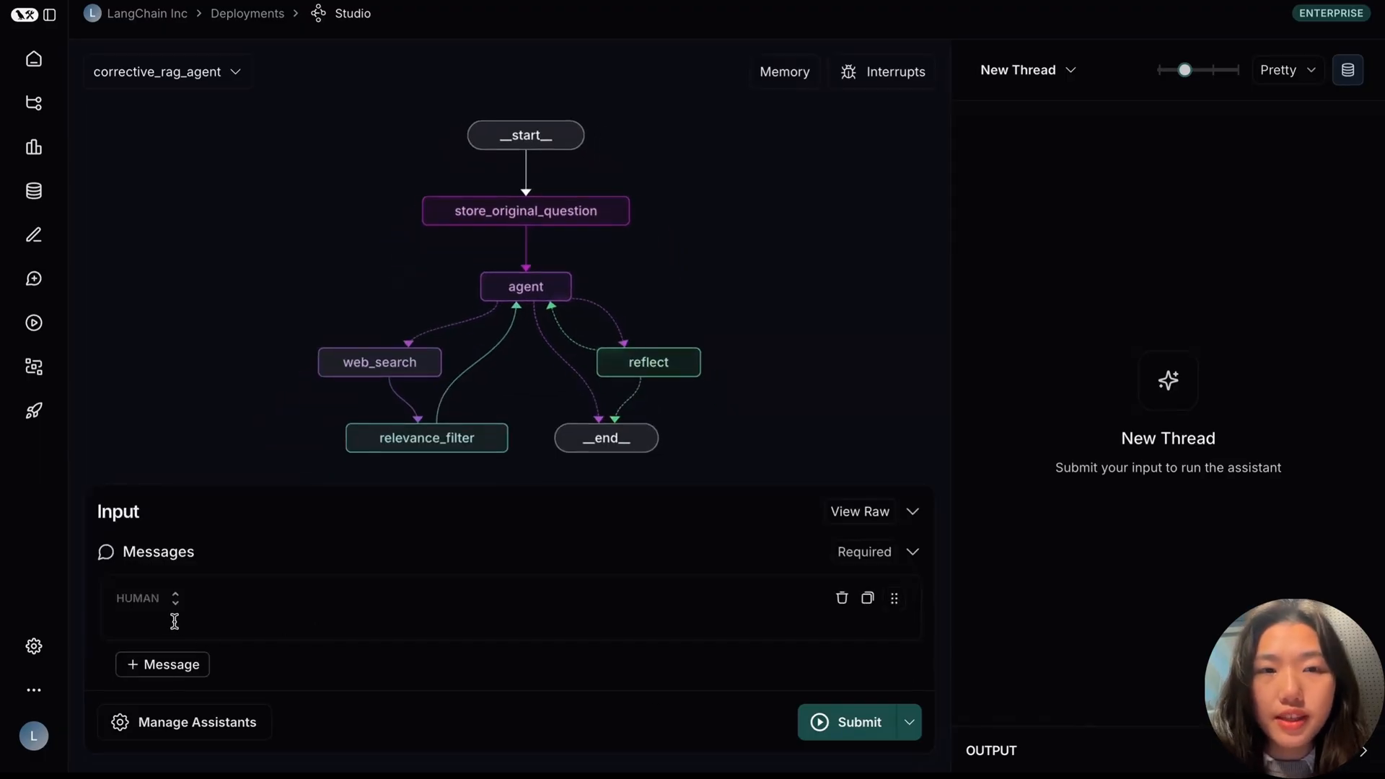
pyautogui.write("What was the Warrior's record last year?")
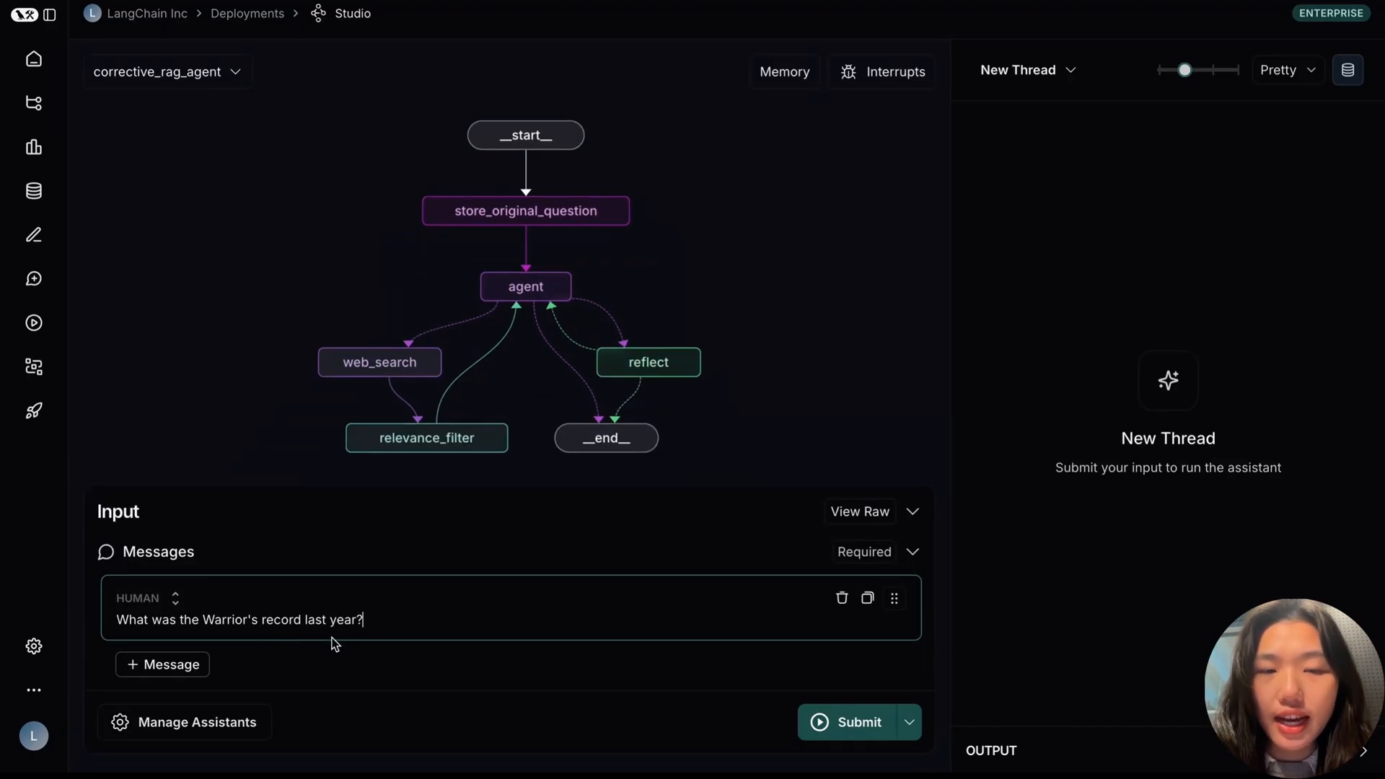
pyautogui.click(857, 721)
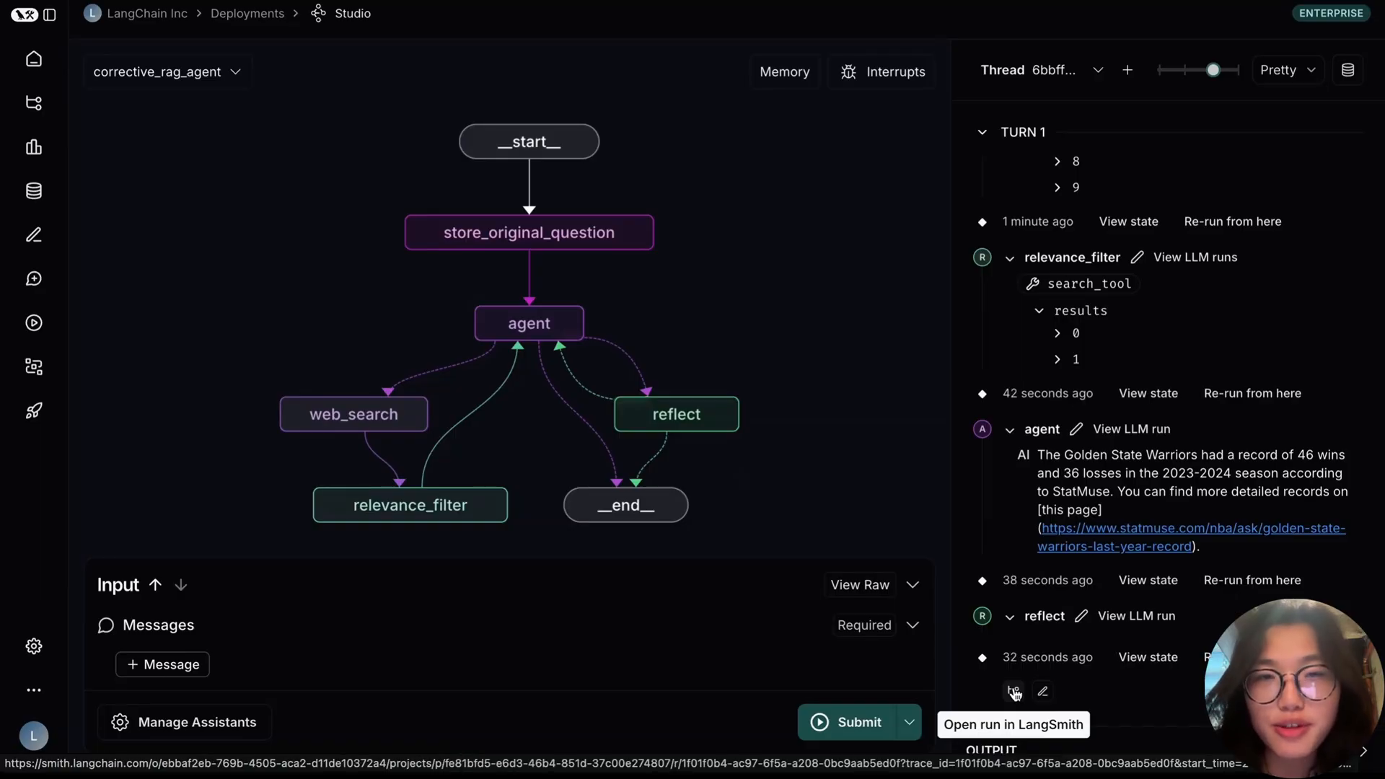
# Step: View the run's LangSmith trace, inspecting the agent step and tavily_search web results
pyautogui.click(1013, 691)
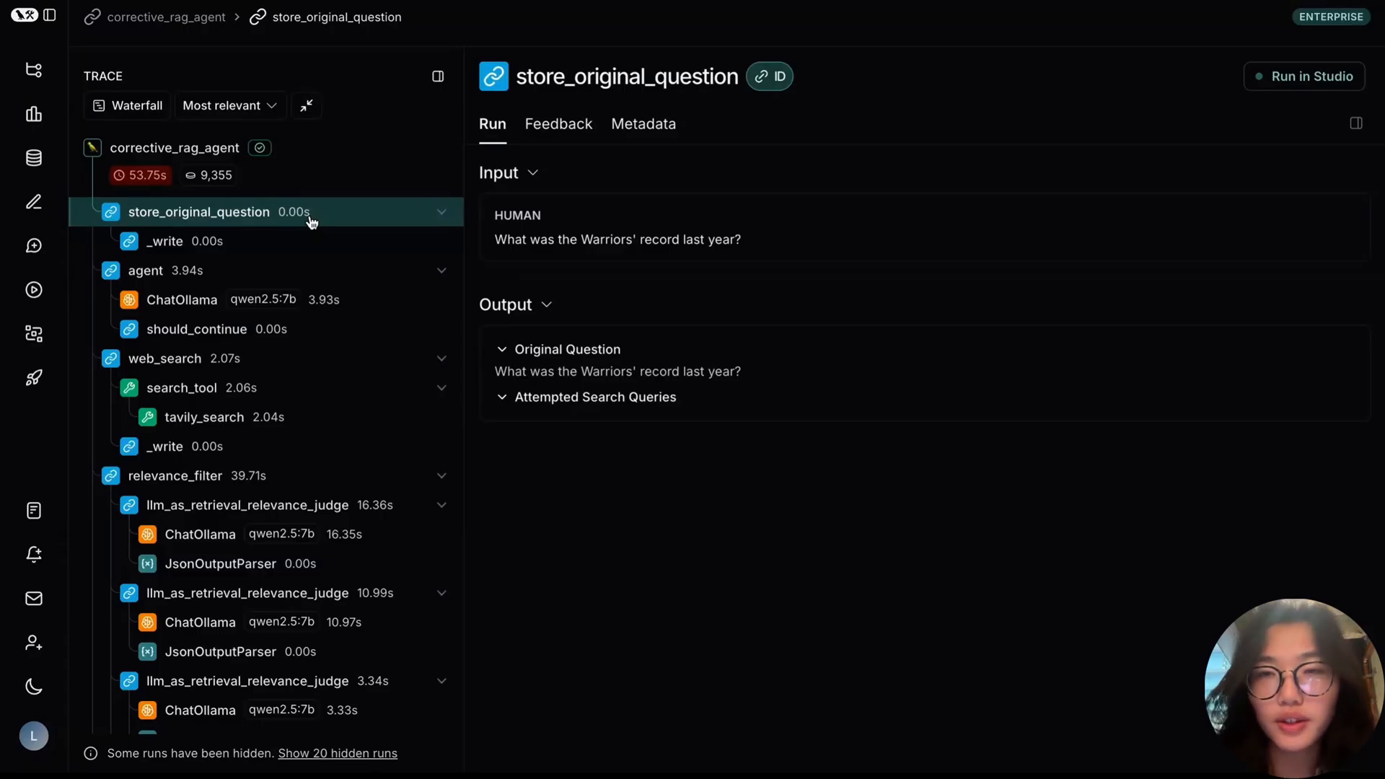
pyautogui.moveTo(292, 269)
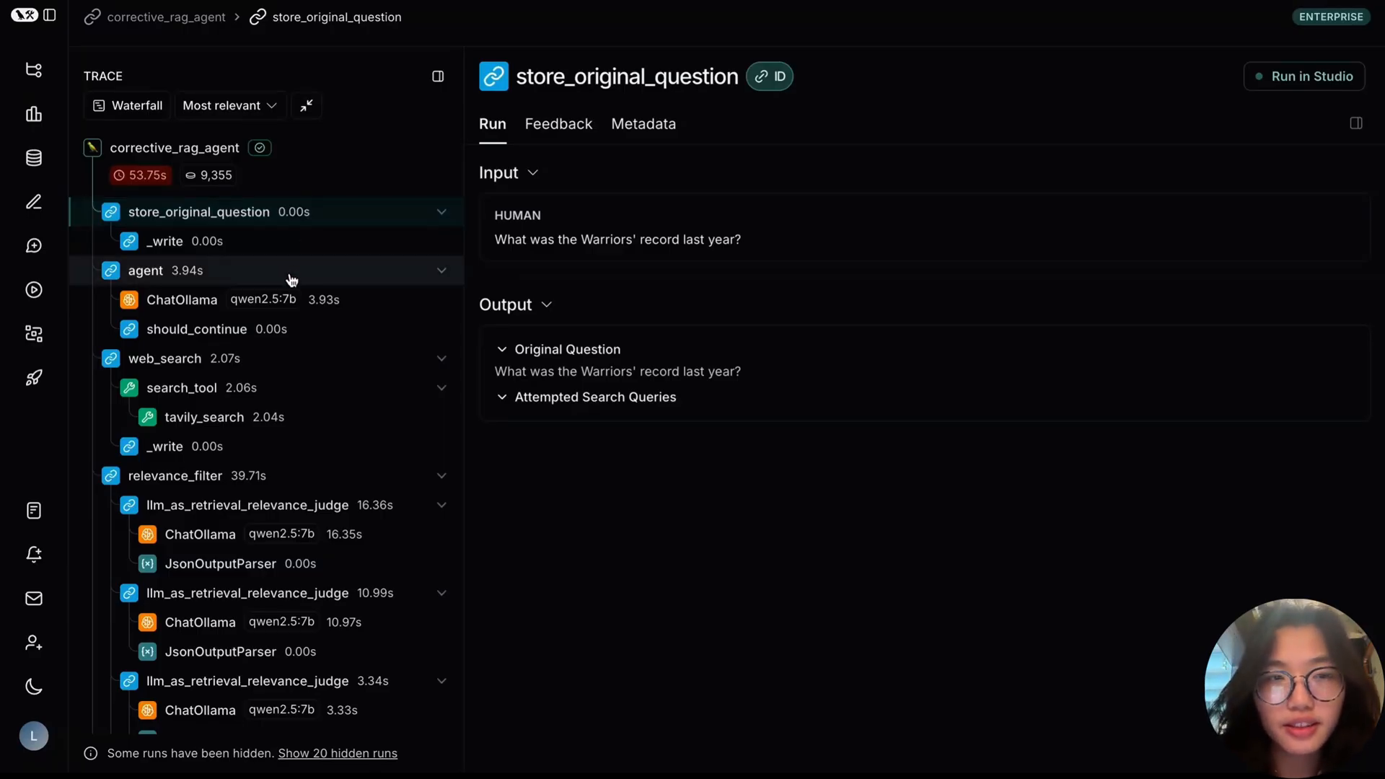
pyautogui.click(144, 270)
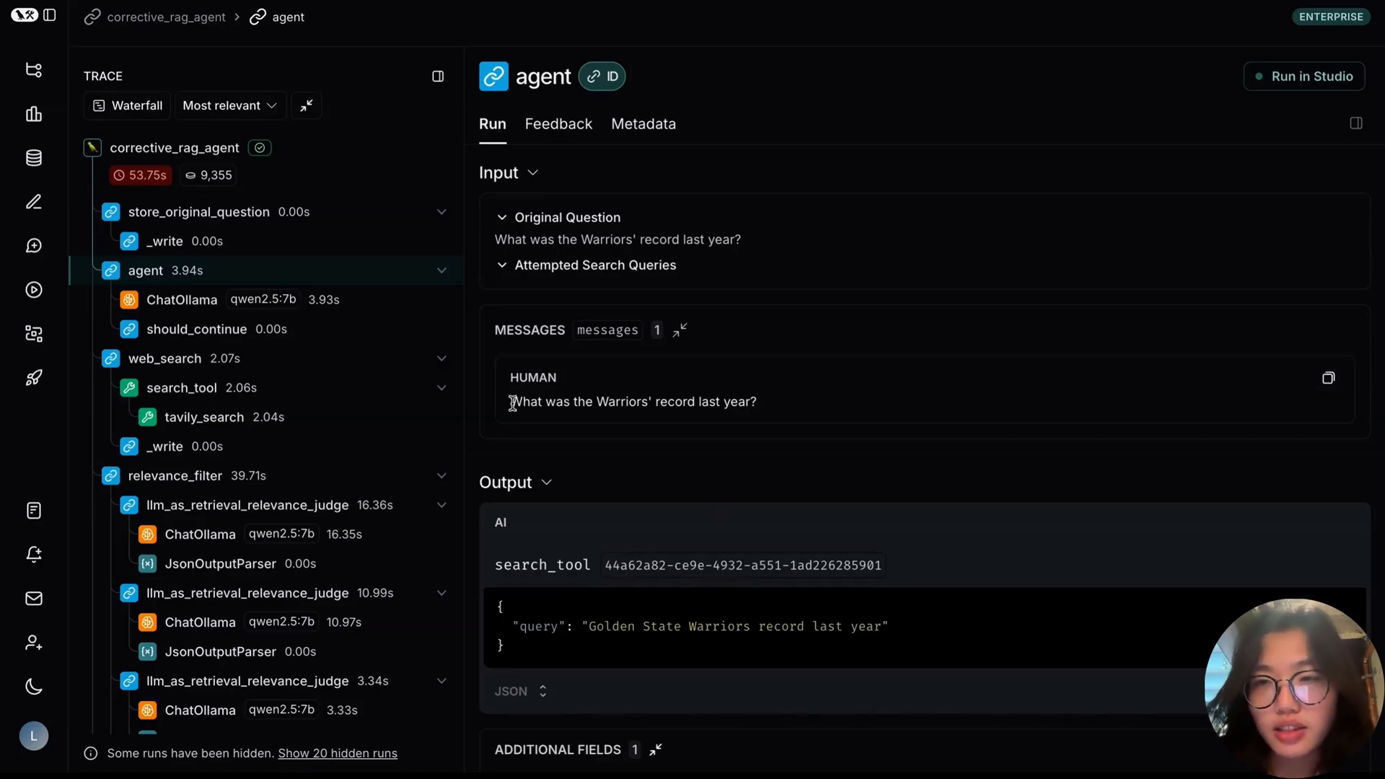
pyautogui.click(204, 417)
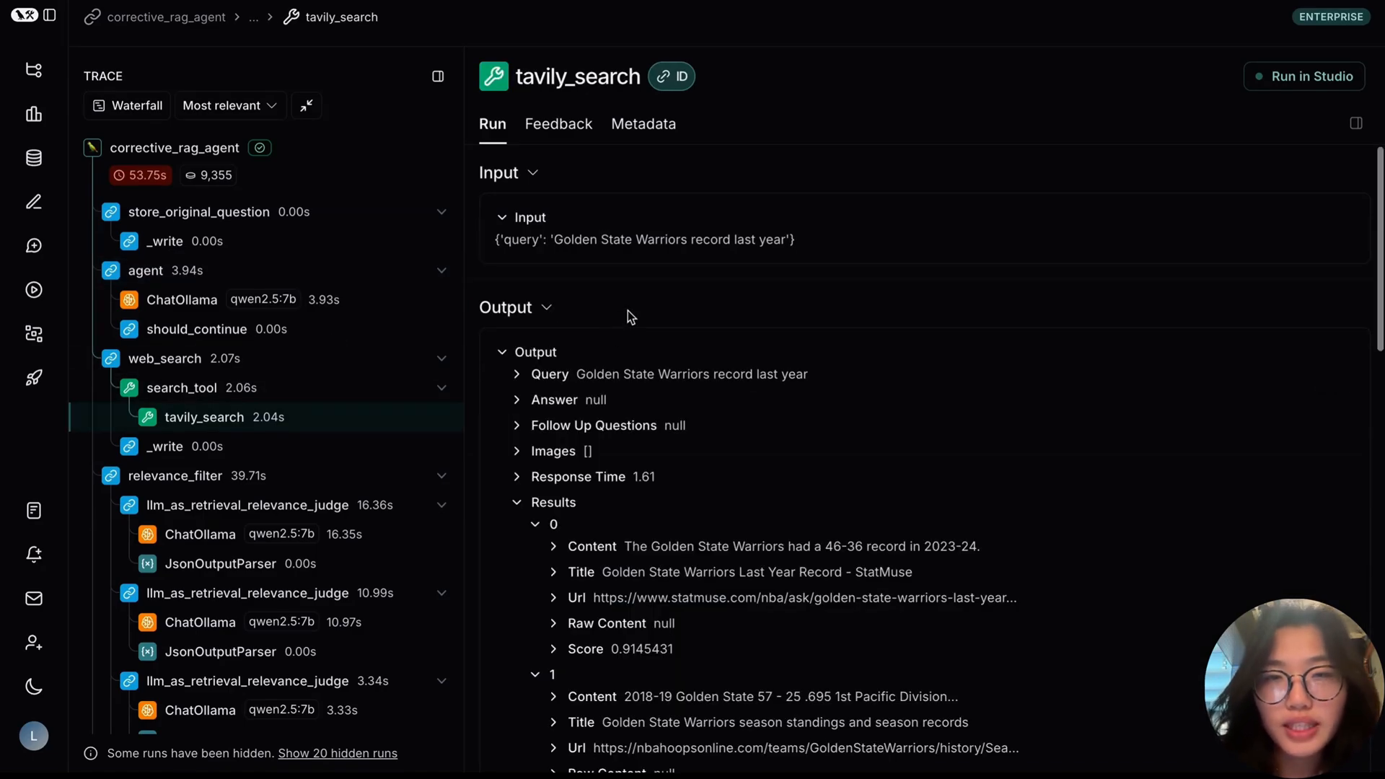
pyautogui.scroll(-3)
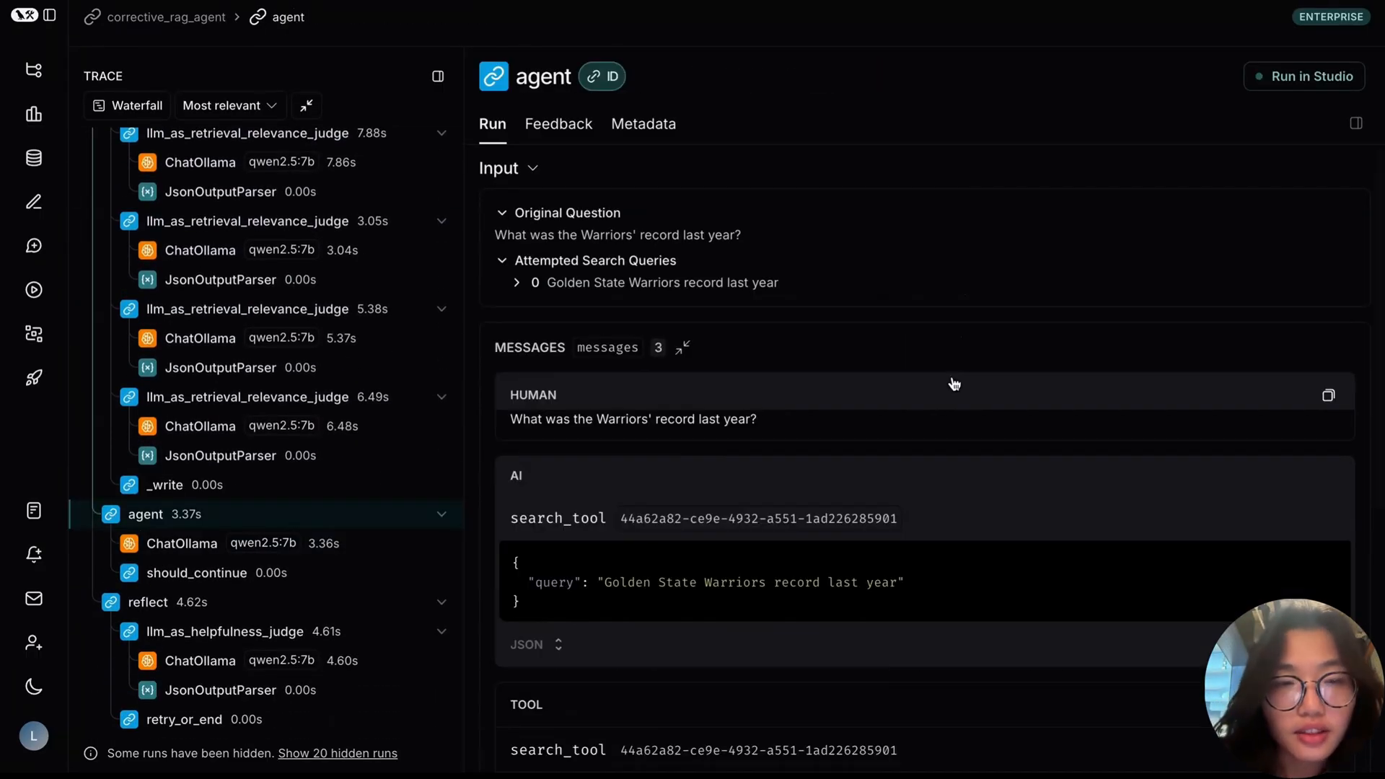
# Step: View the llm_as_helpfulness_judge verdict under reflect, scoring the answer true
pyautogui.scroll(-3)
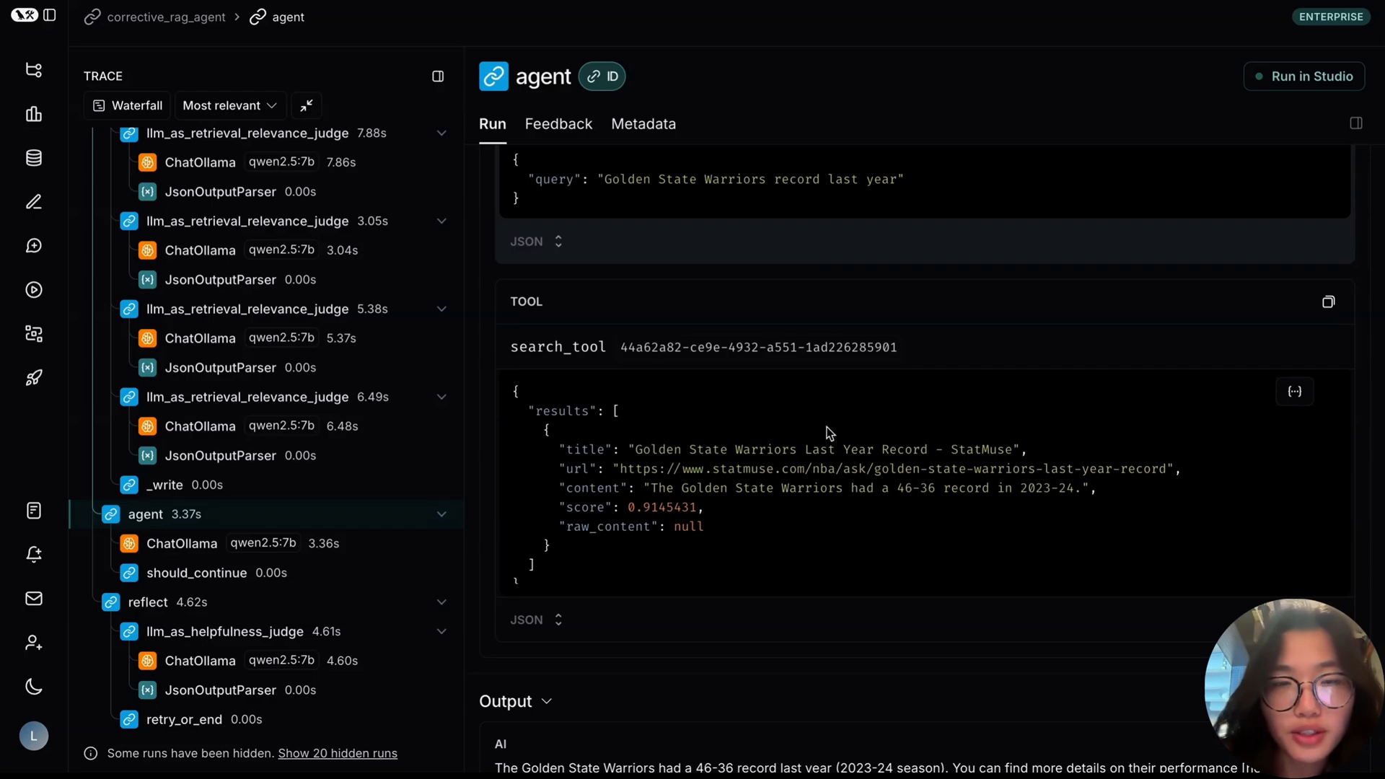
pyautogui.moveTo(869, 444)
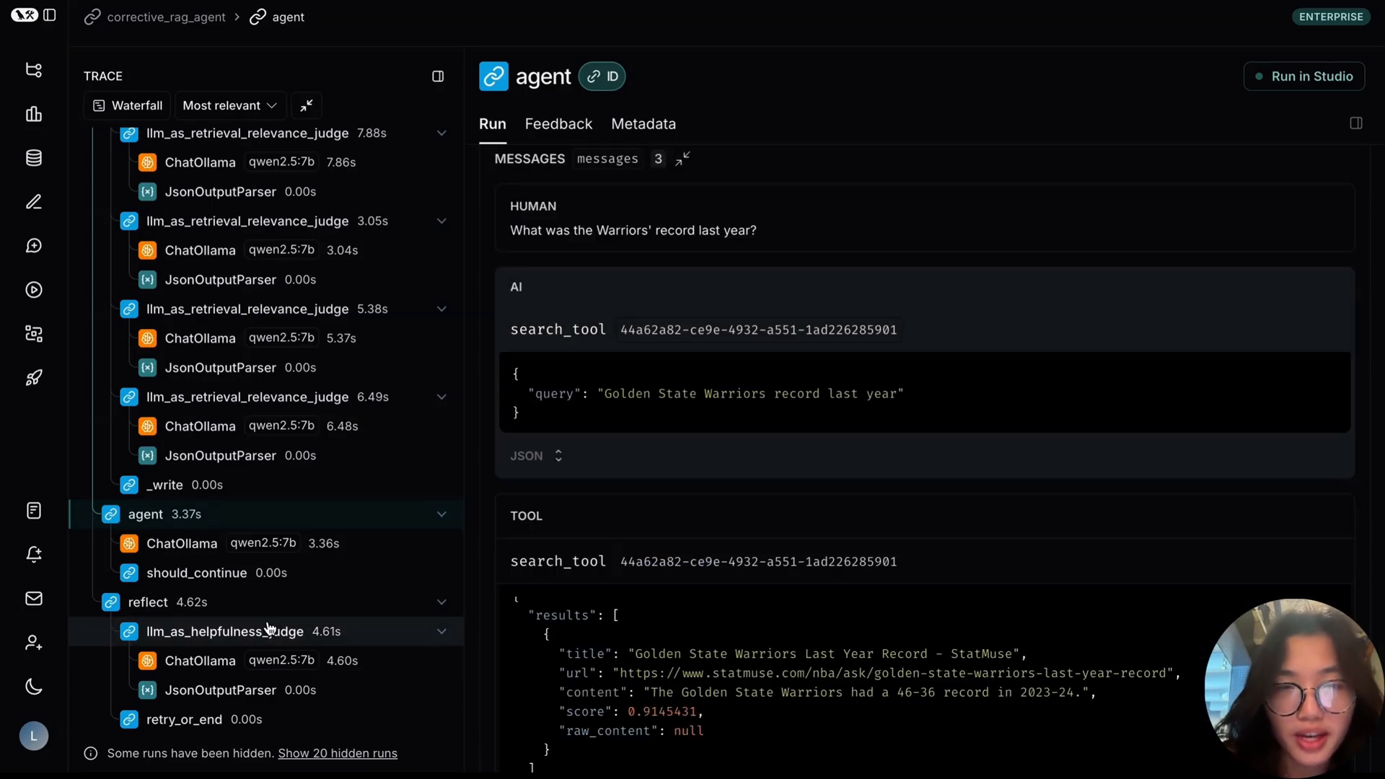
pyautogui.click(224, 631)
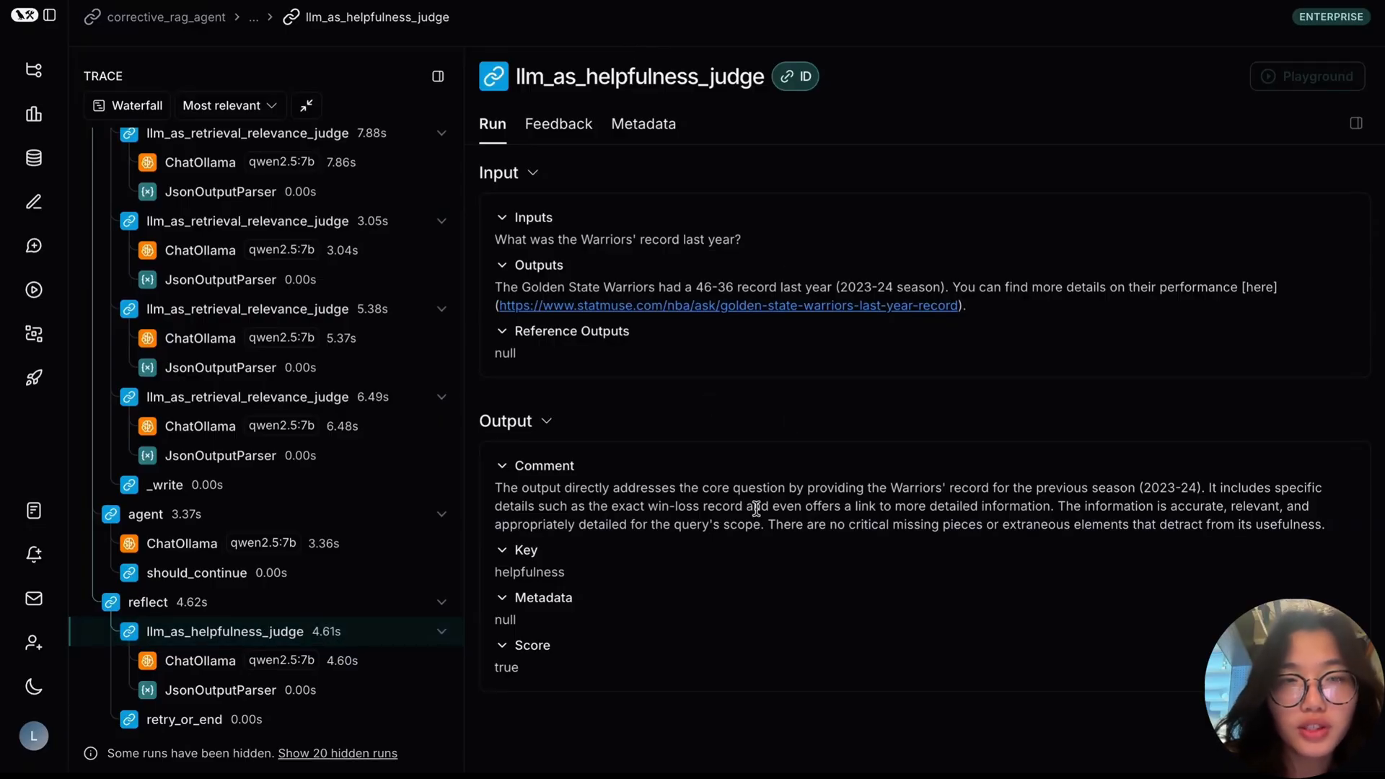
pyautogui.moveTo(658, 530)
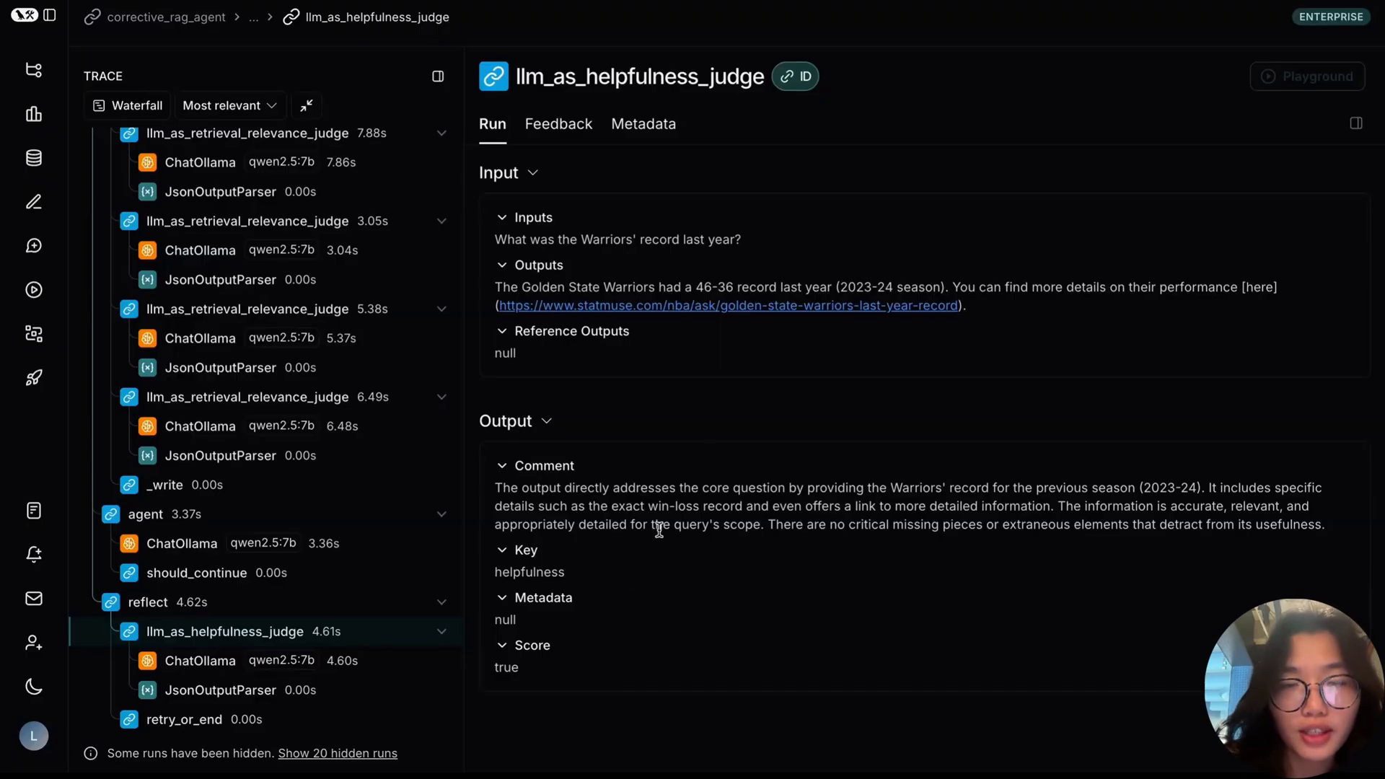